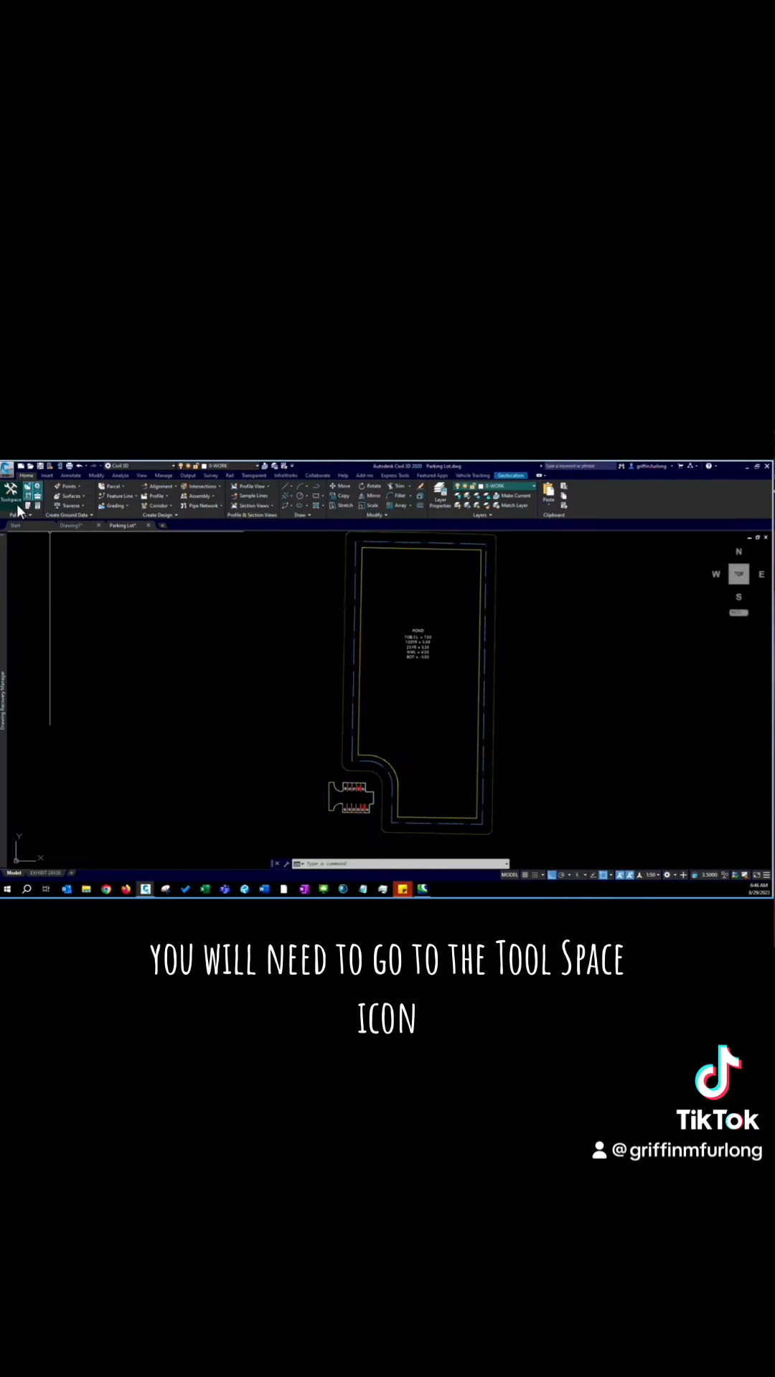
mouse_move(13, 489)
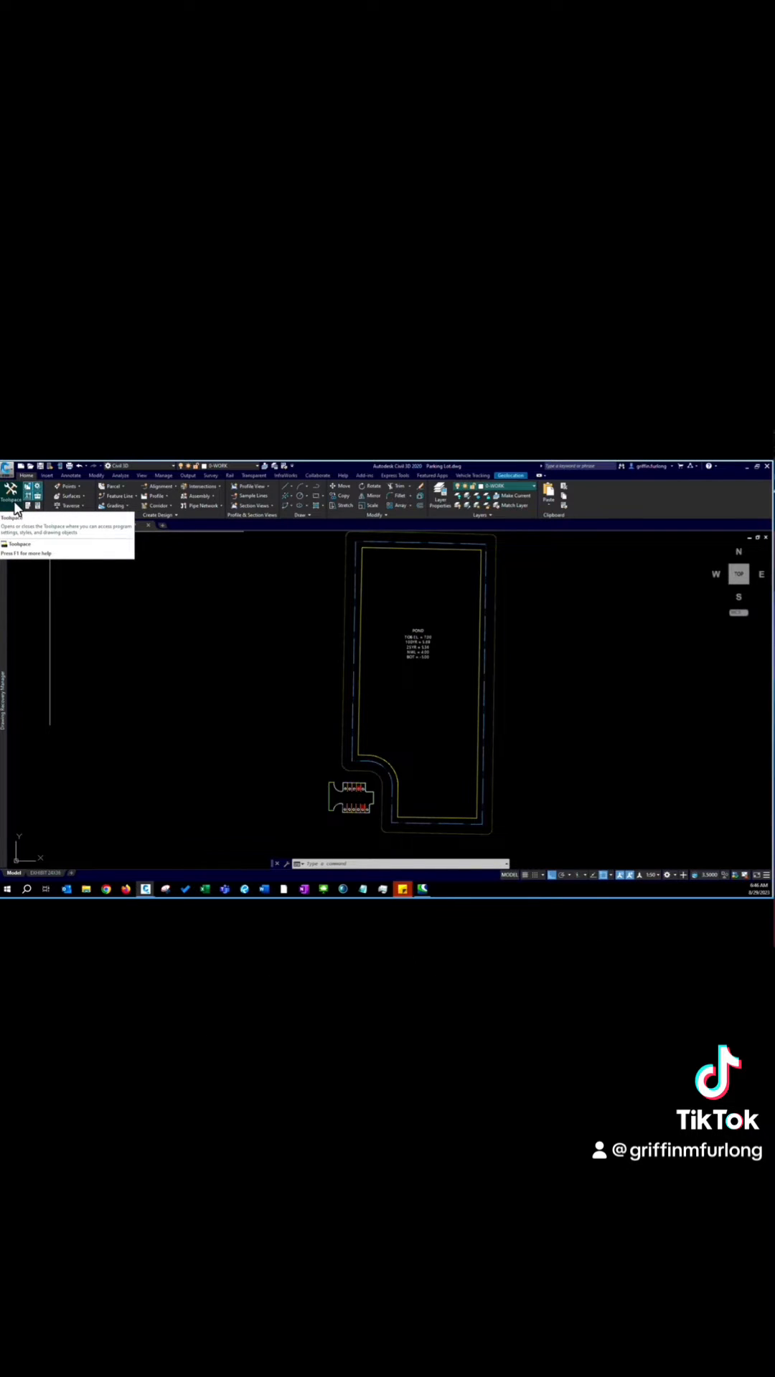
Step: Show the Toolspace Prospector tree of the drawing's object collections
left_click(12, 492)
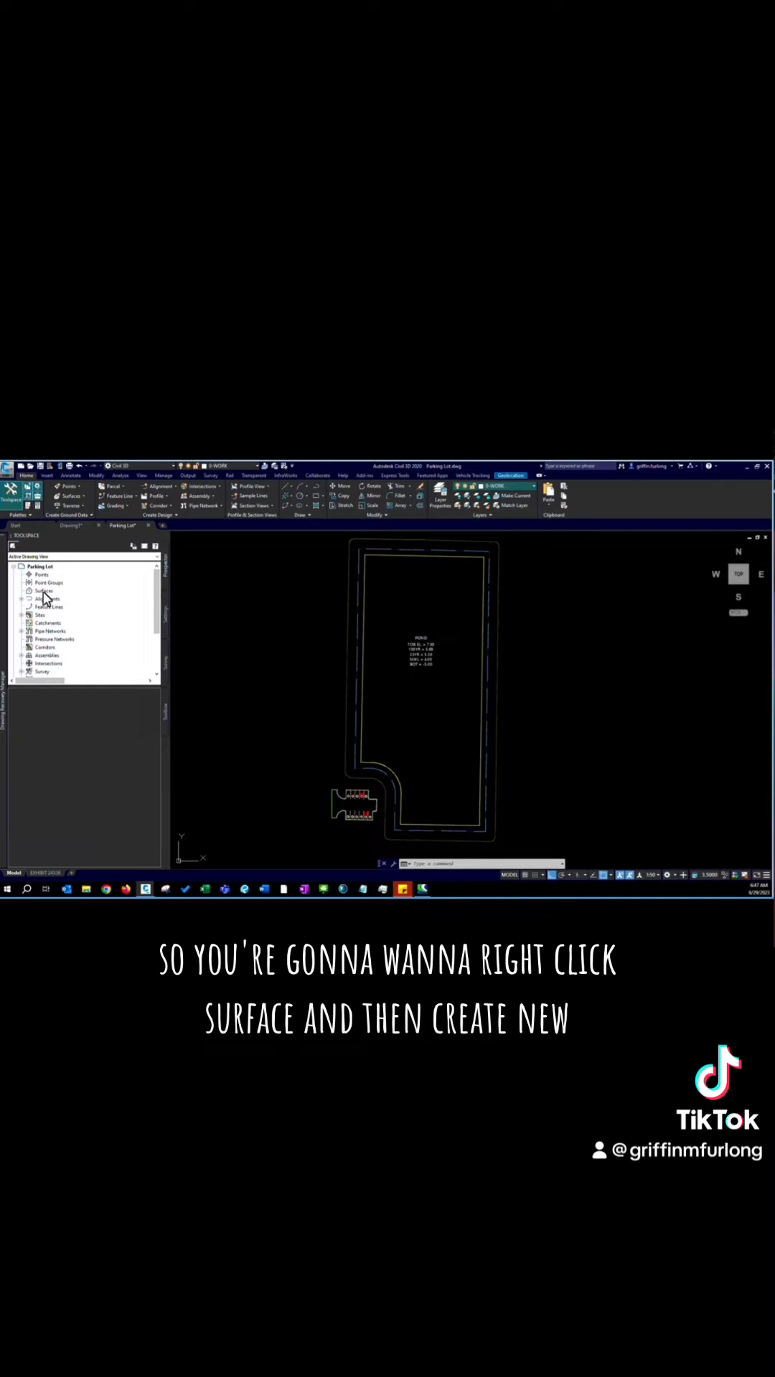
Step: Create a new empty TIN surface named 'Pond' from the Surfaces collection
right_click(43, 591)
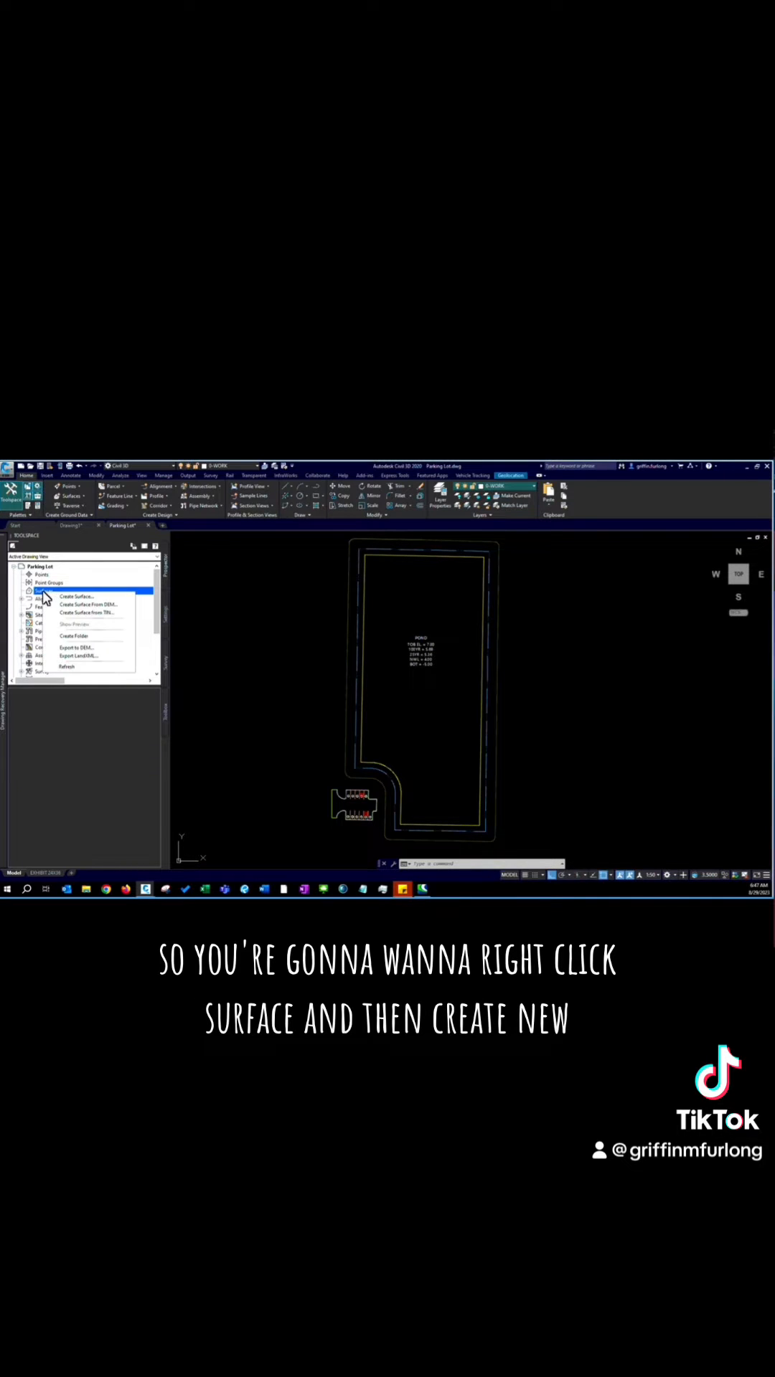
mouse_move(75, 597)
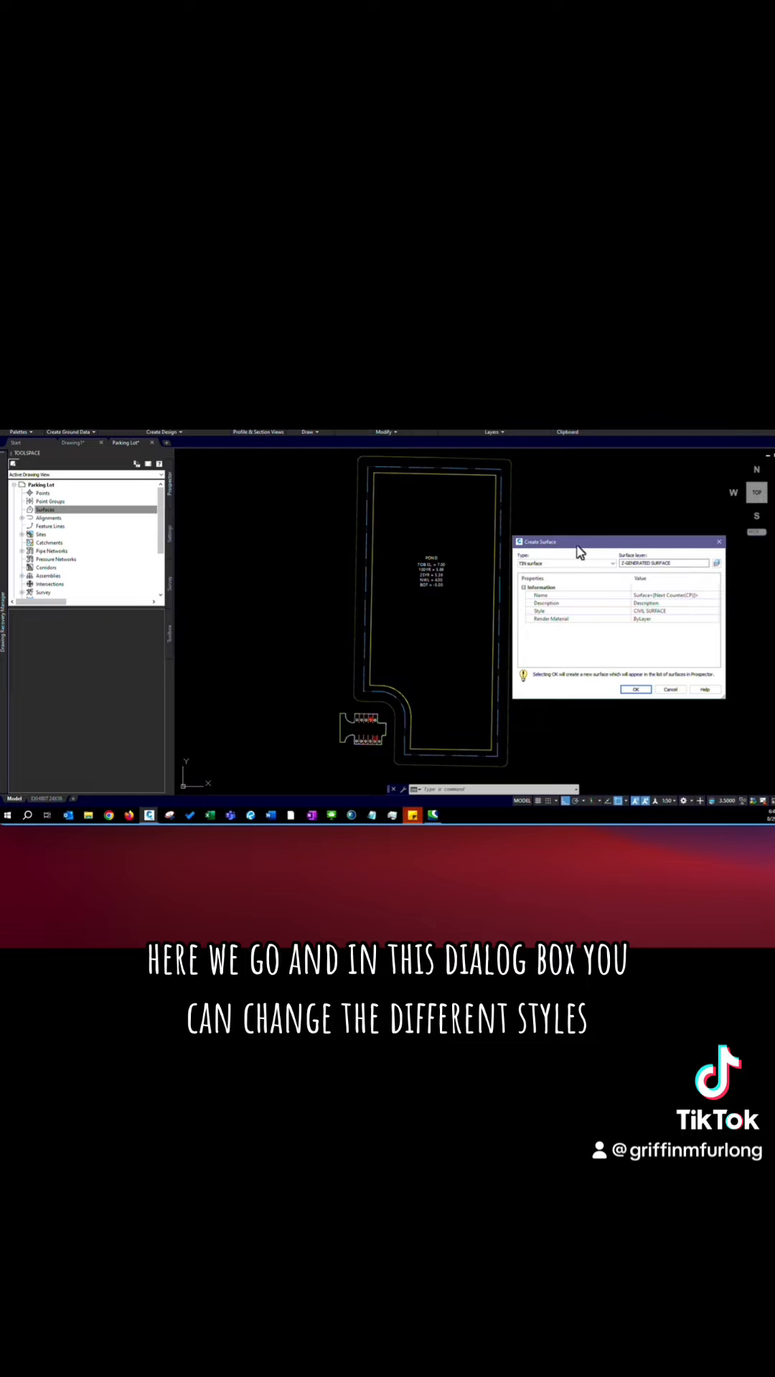
mouse_move(589, 612)
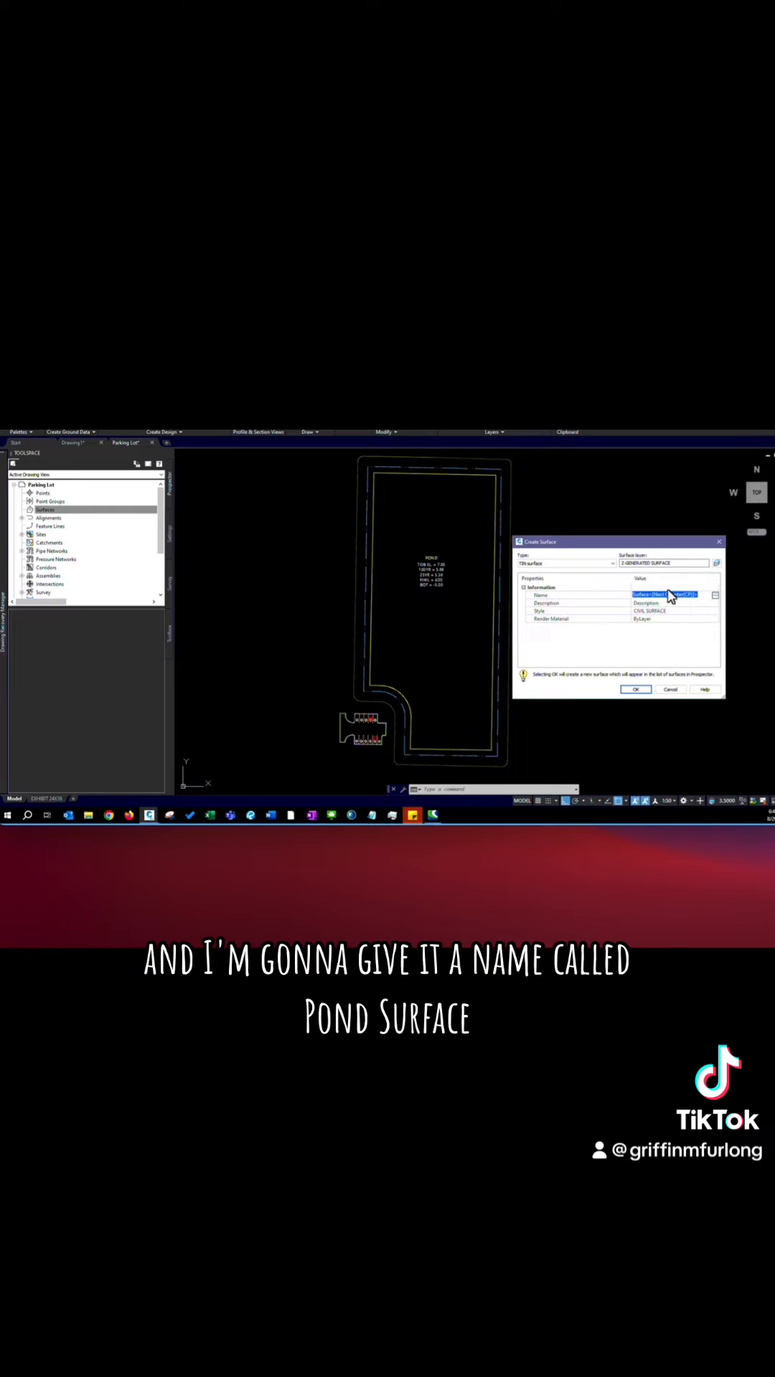
type("Pond")
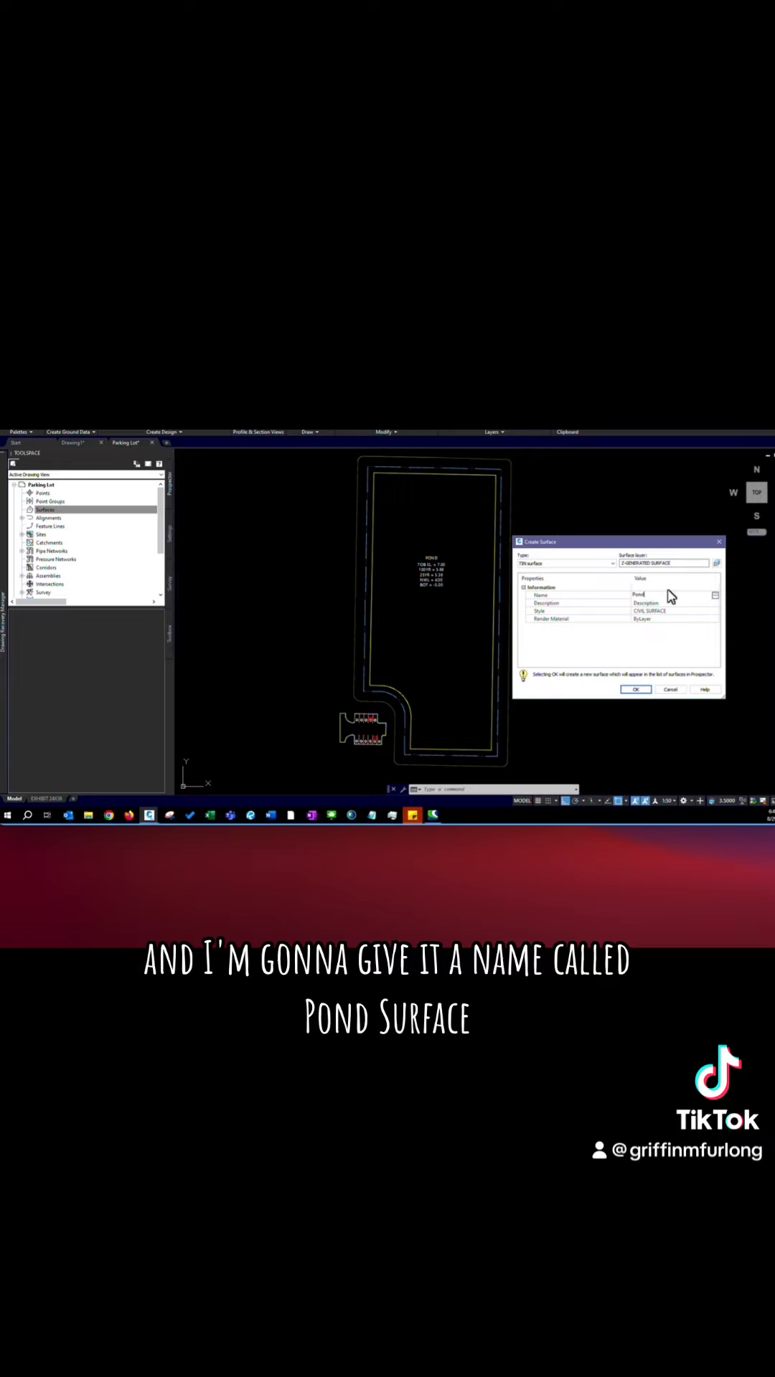
left_click(636, 689)
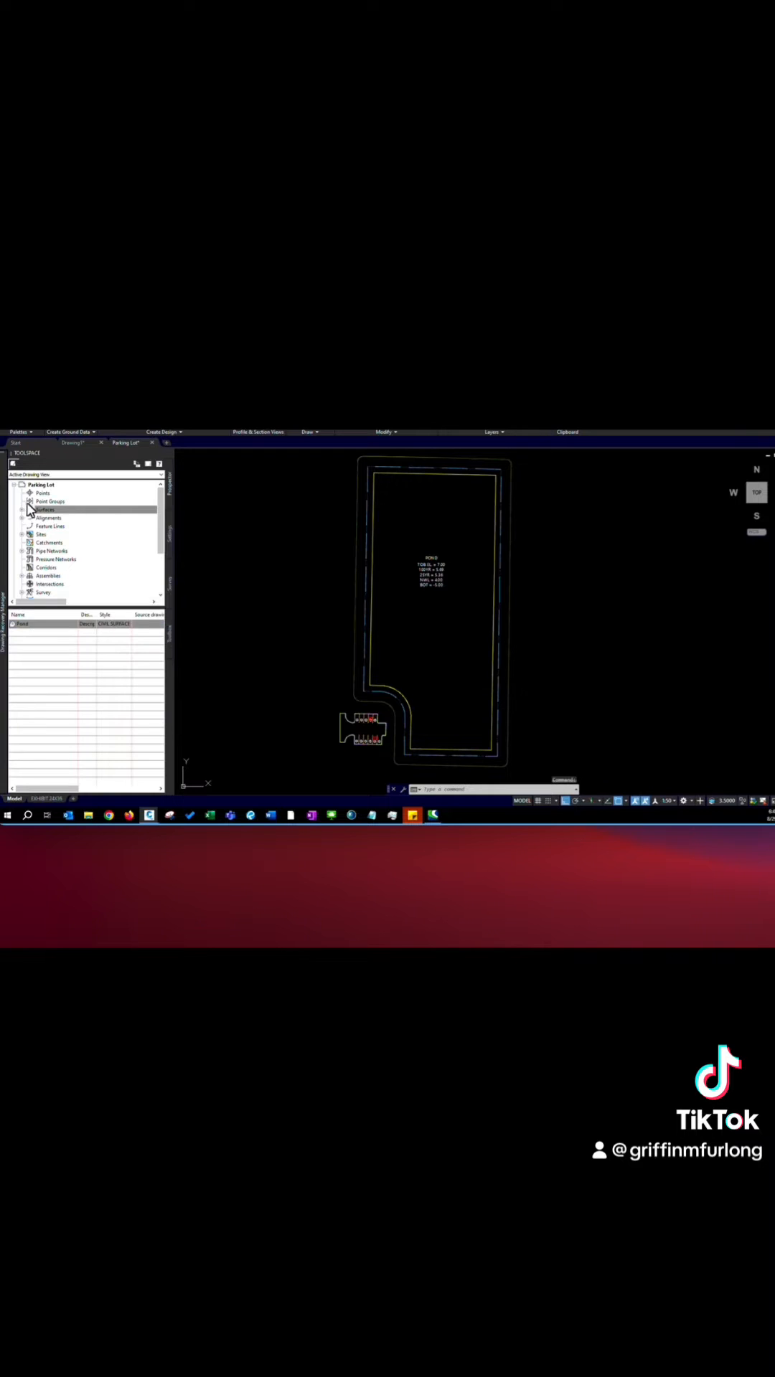
Step: Expand Surfaces > Pond > Definition to show its boundaries, breaklines and contours categories
left_click(22, 509)
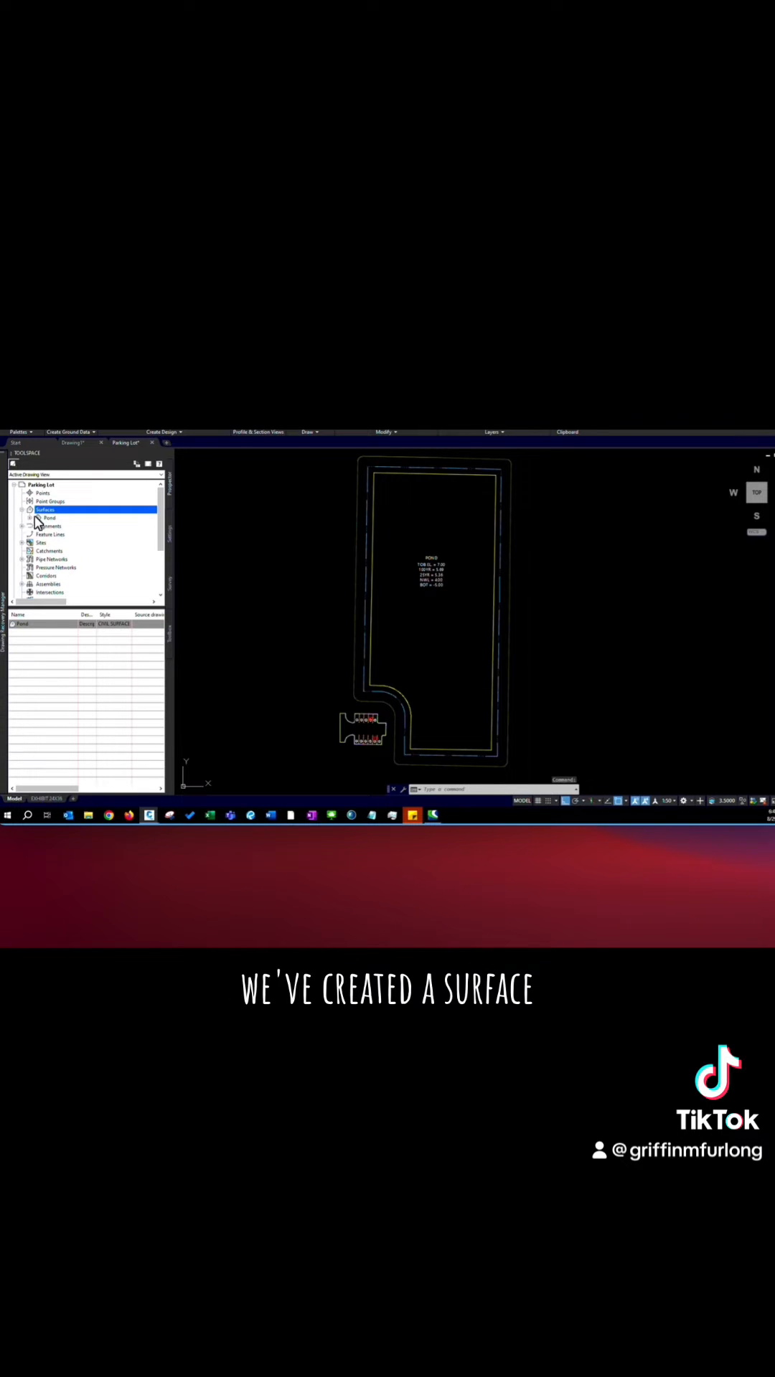
left_click(37, 518)
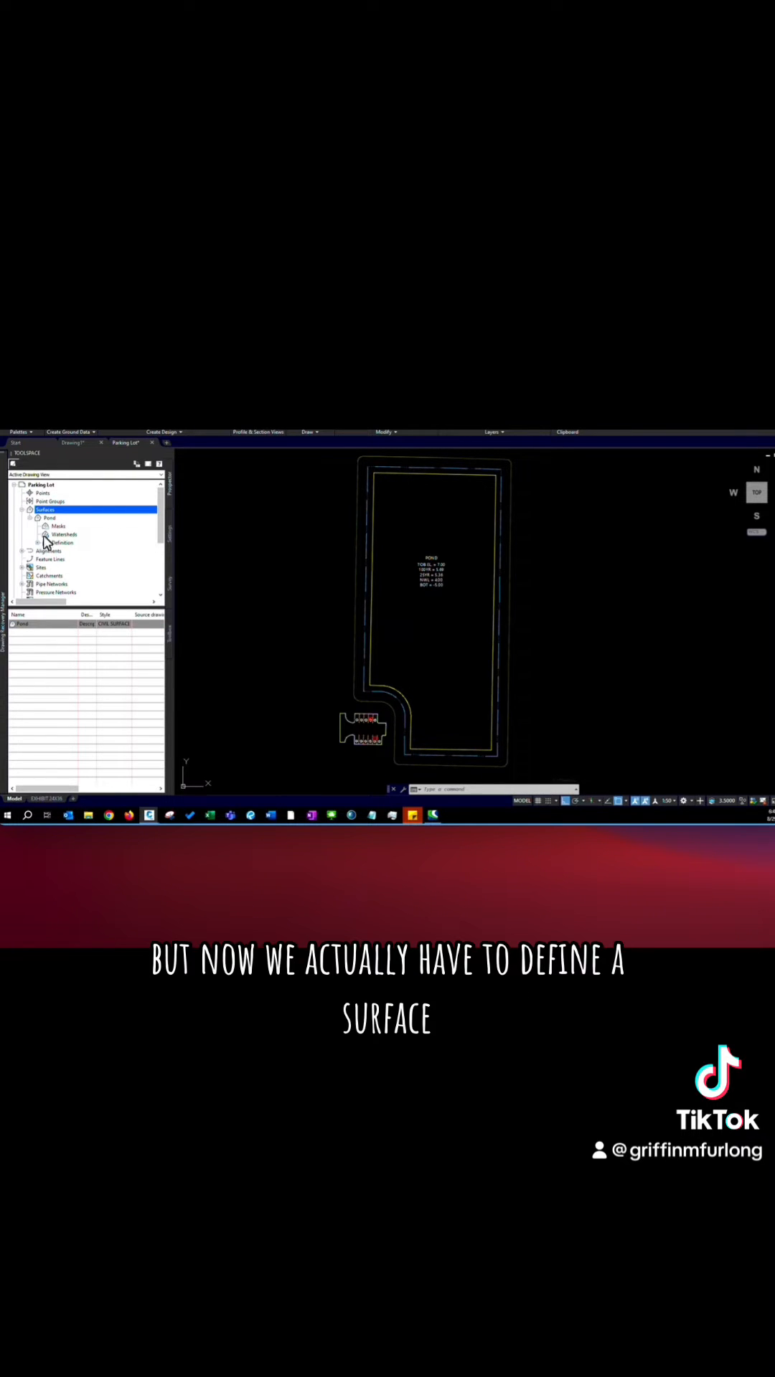
left_click(62, 543)
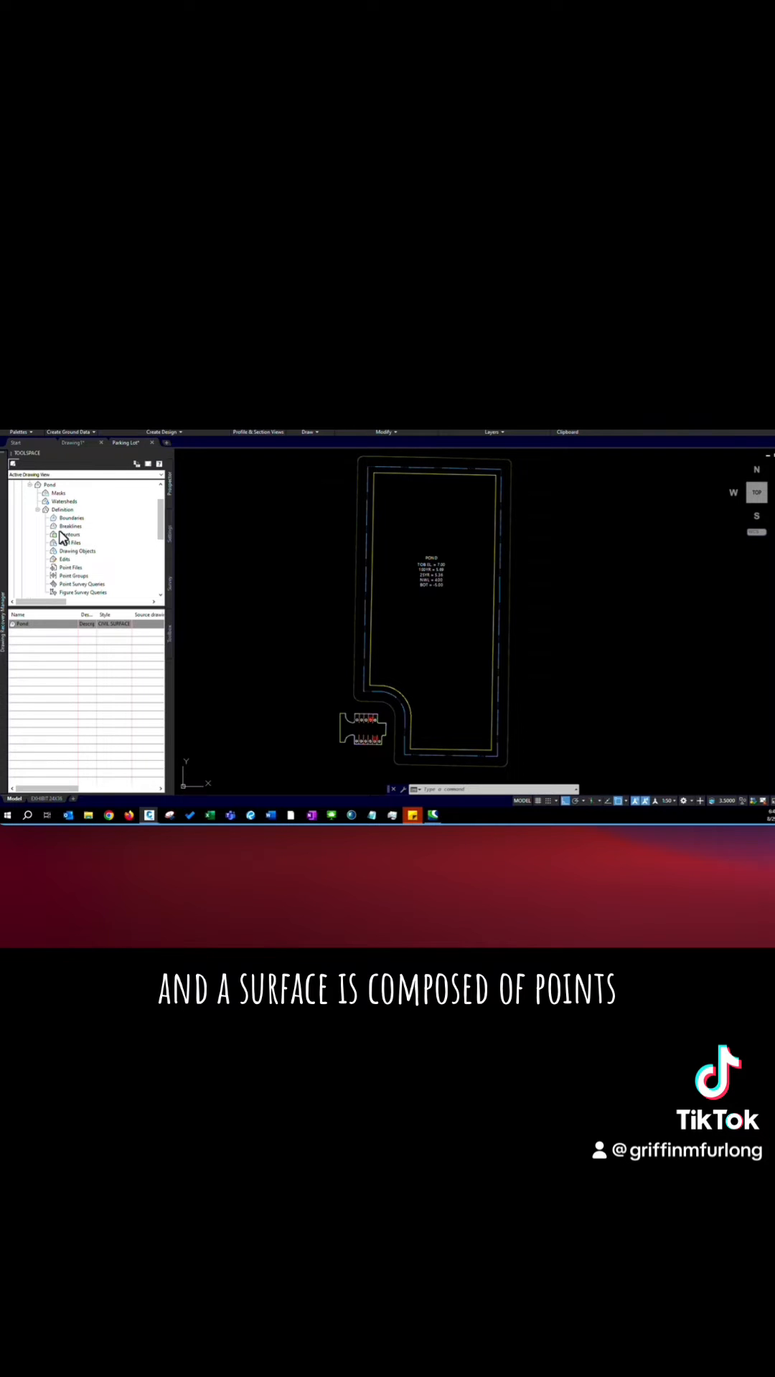
scroll("up", 3)
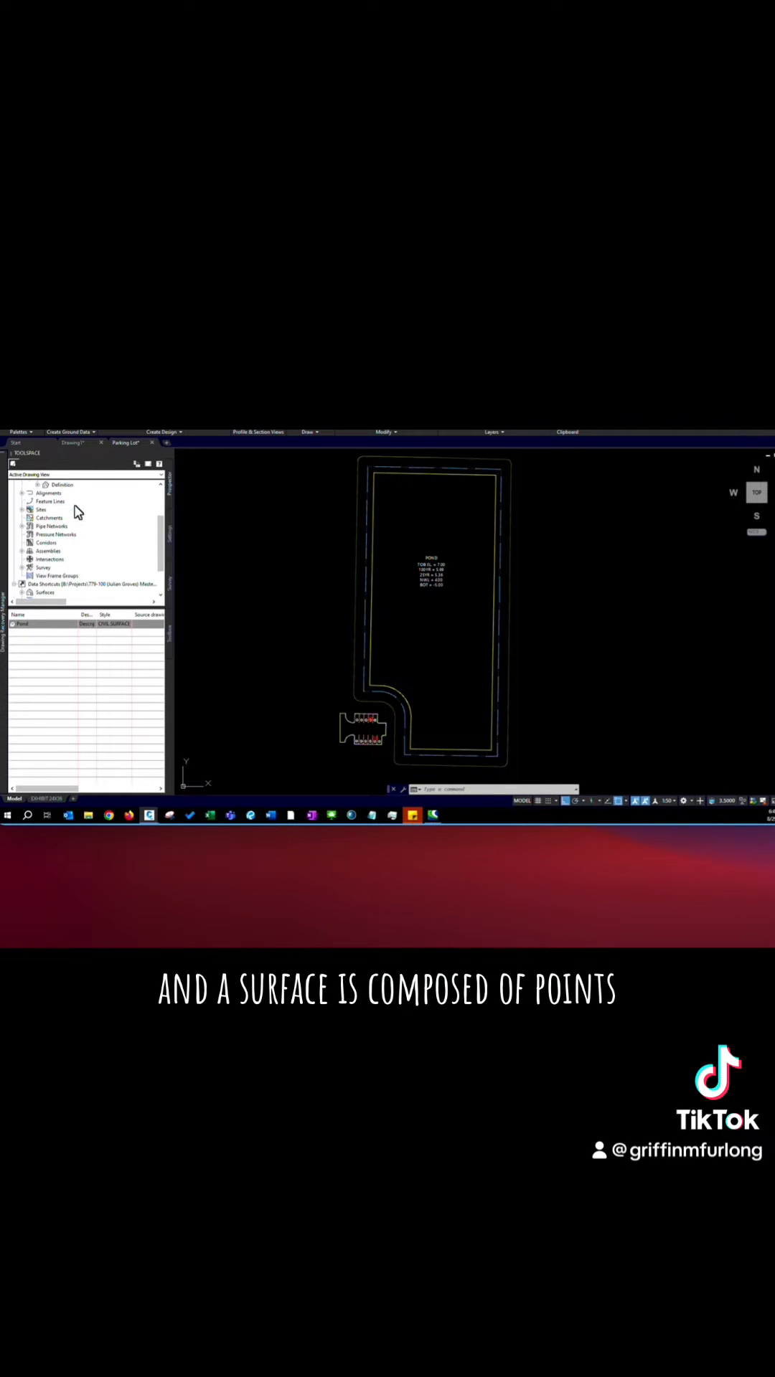
left_click(44, 510)
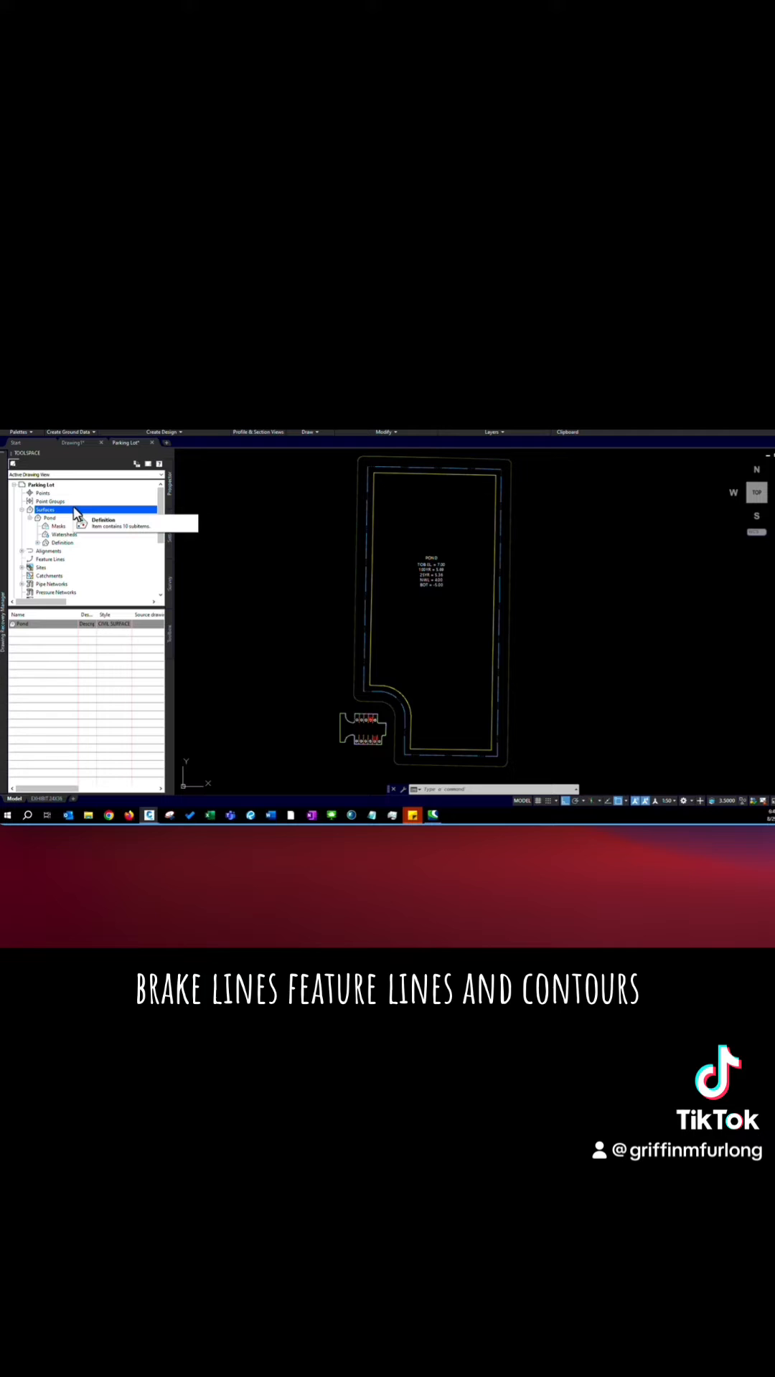
left_click(49, 518)
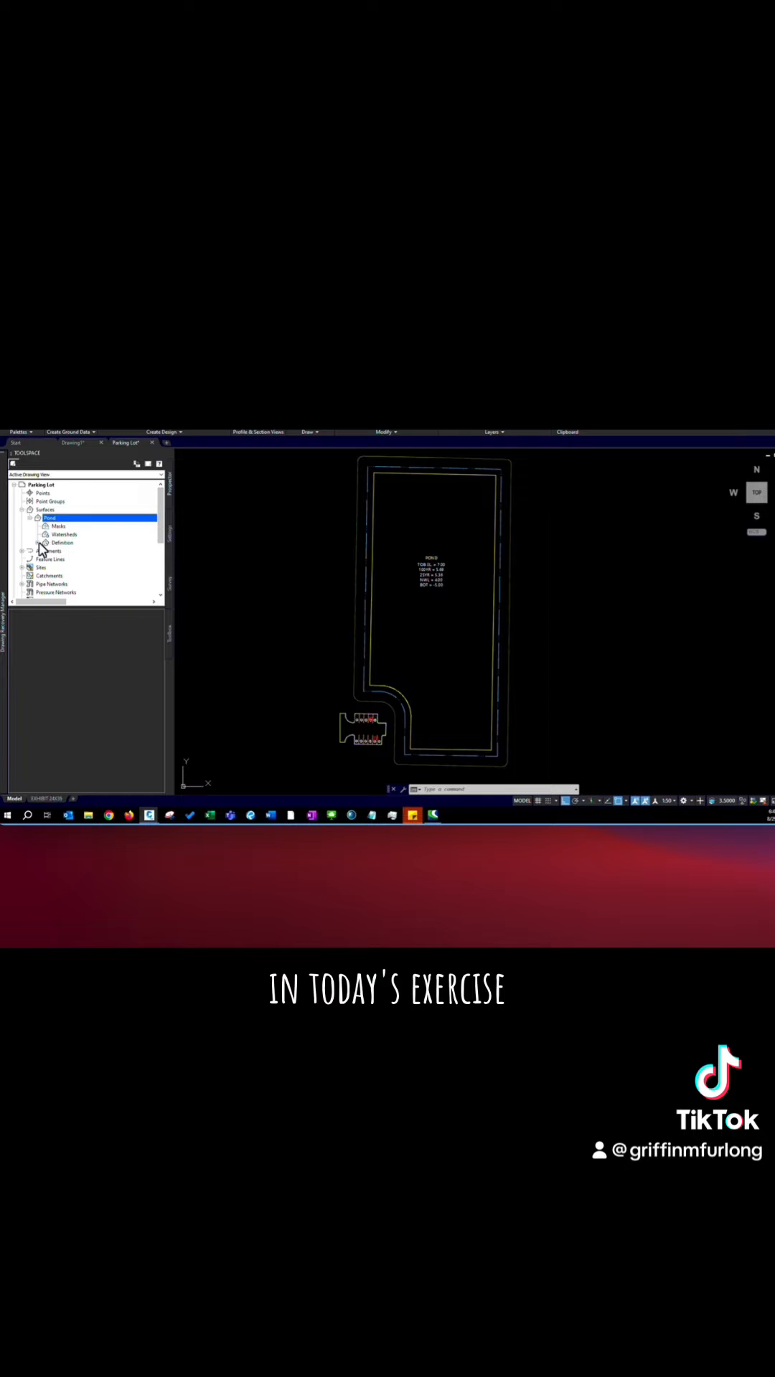
left_click(38, 510)
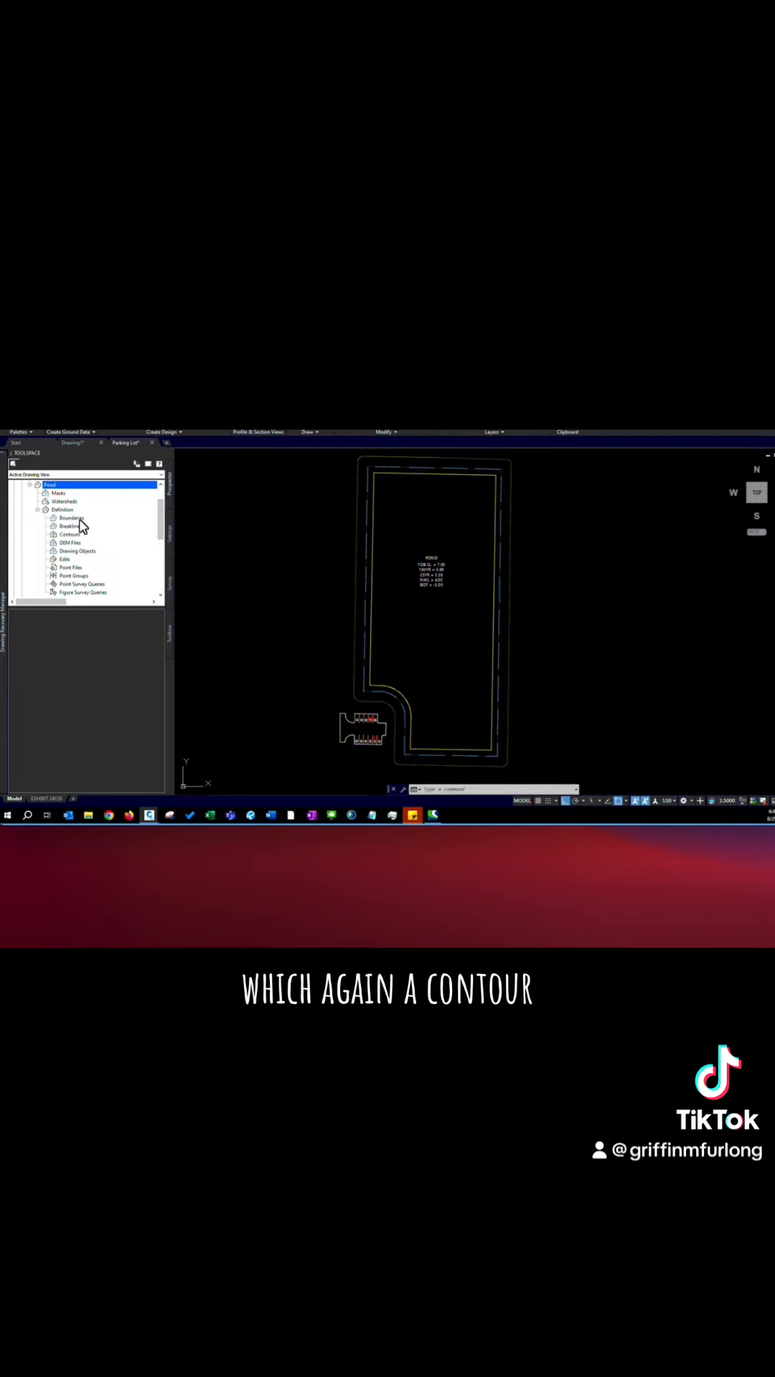
mouse_move(92, 594)
type("PROP")
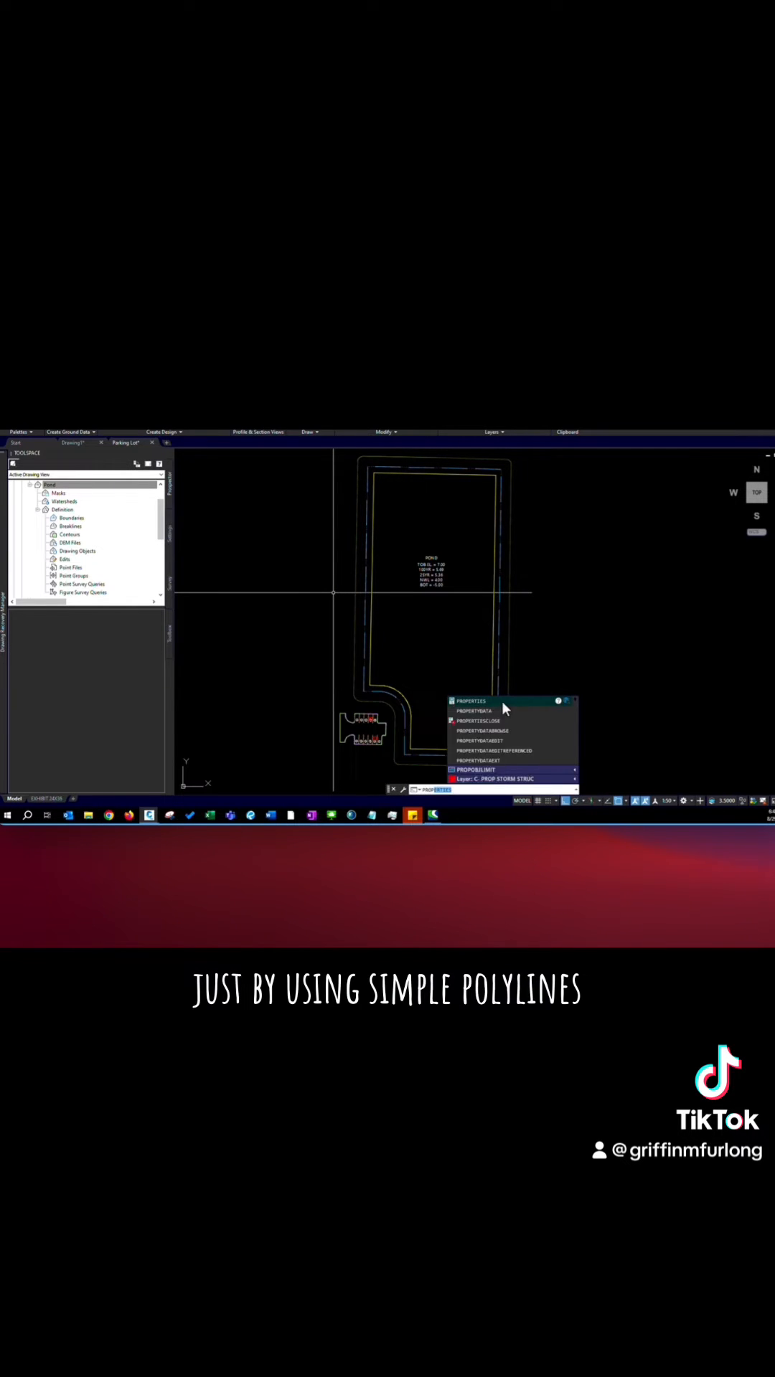
Step: Assign elevations to the top-of-bank and normal water level polylines in the Properties palette
left_click(472, 701)
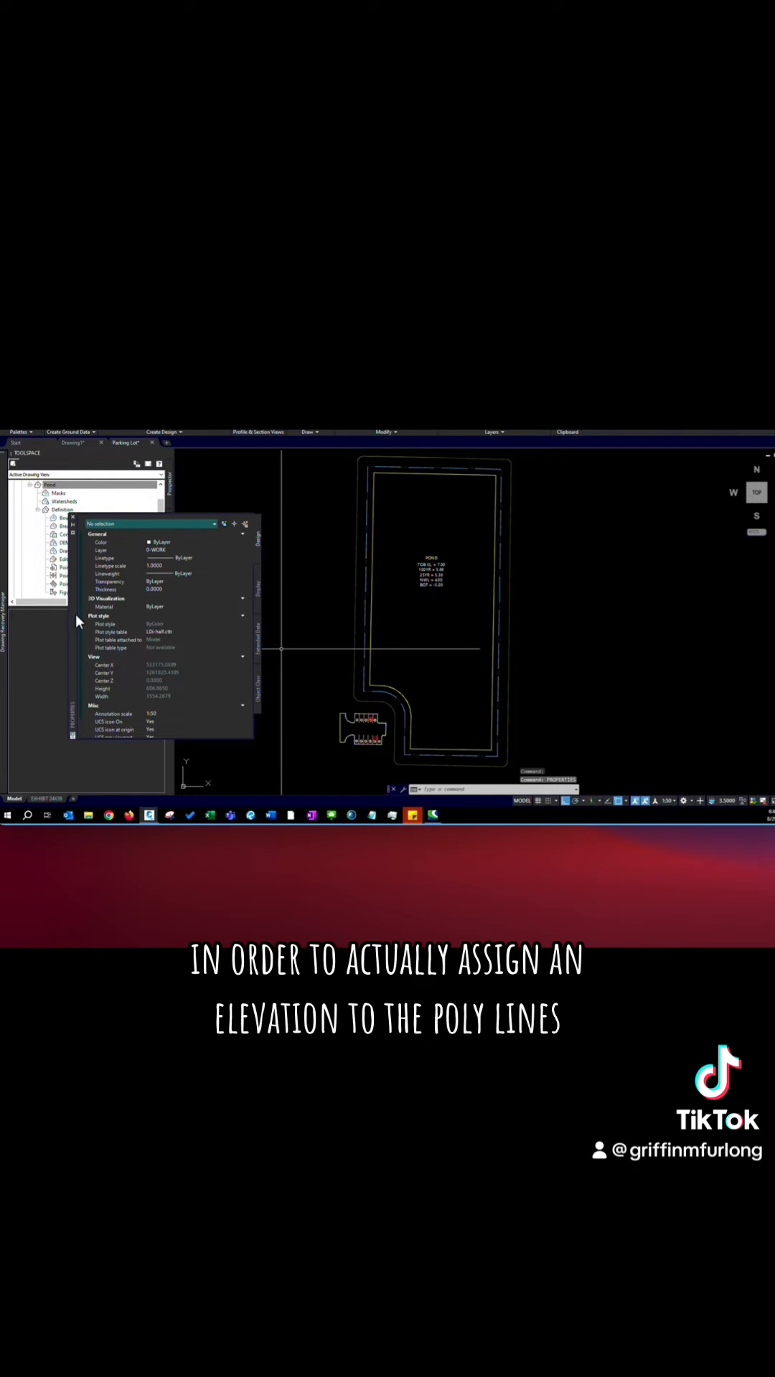
left_click(40, 509)
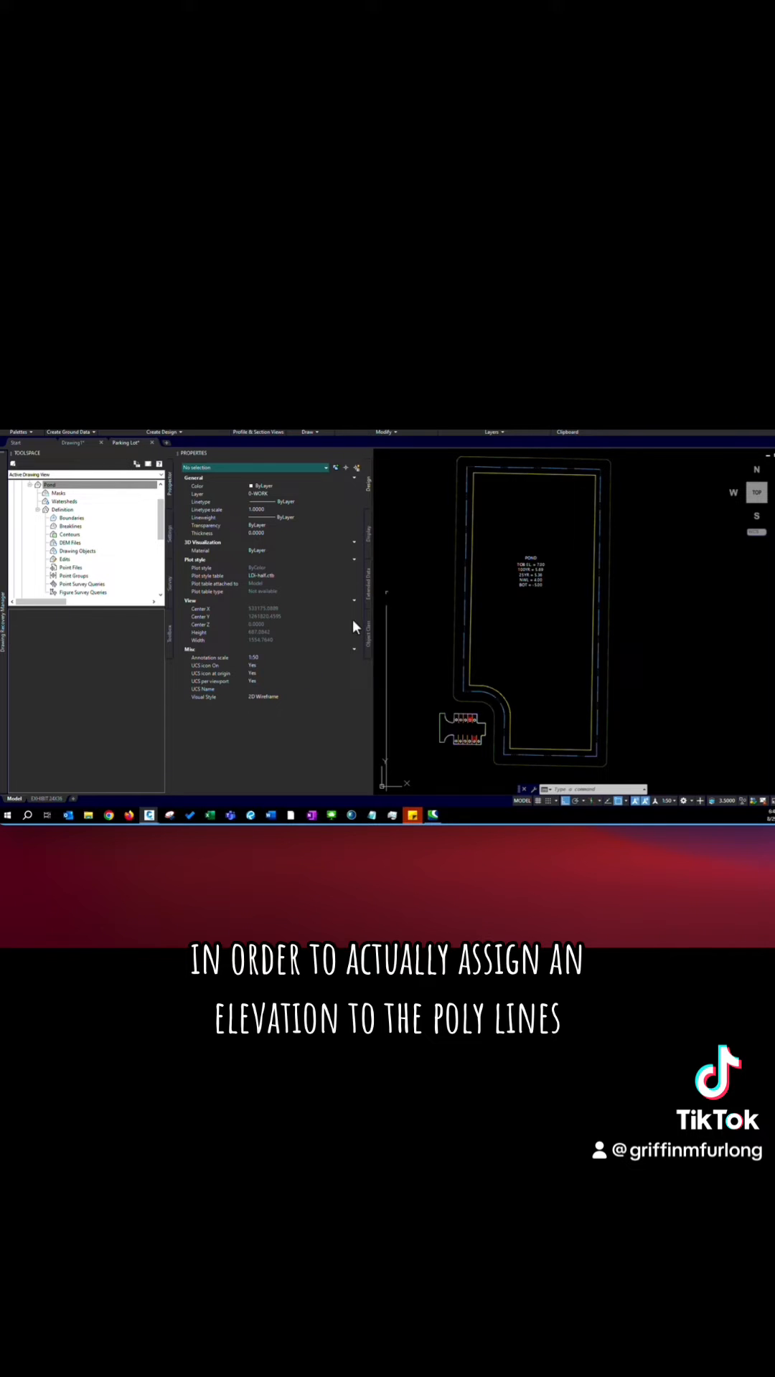
mouse_move(455, 628)
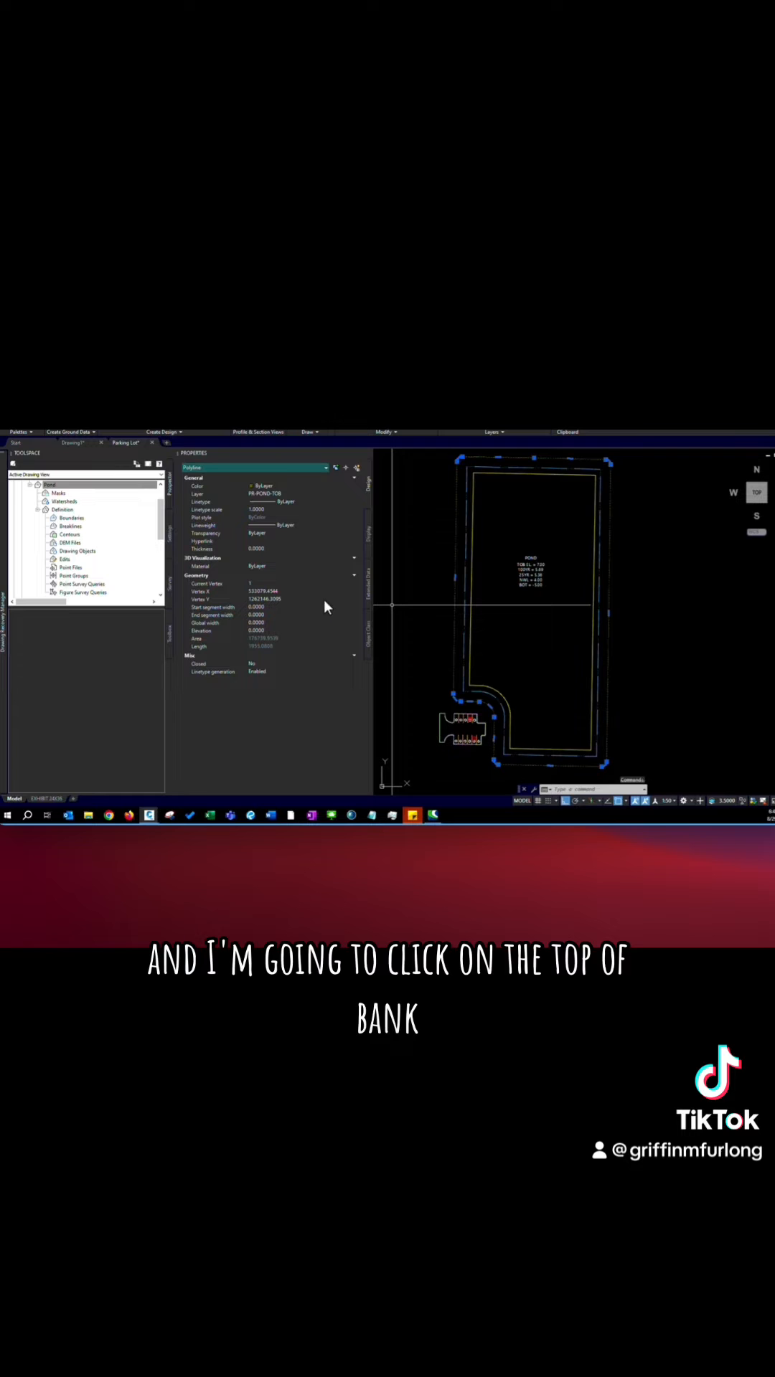
mouse_move(268, 541)
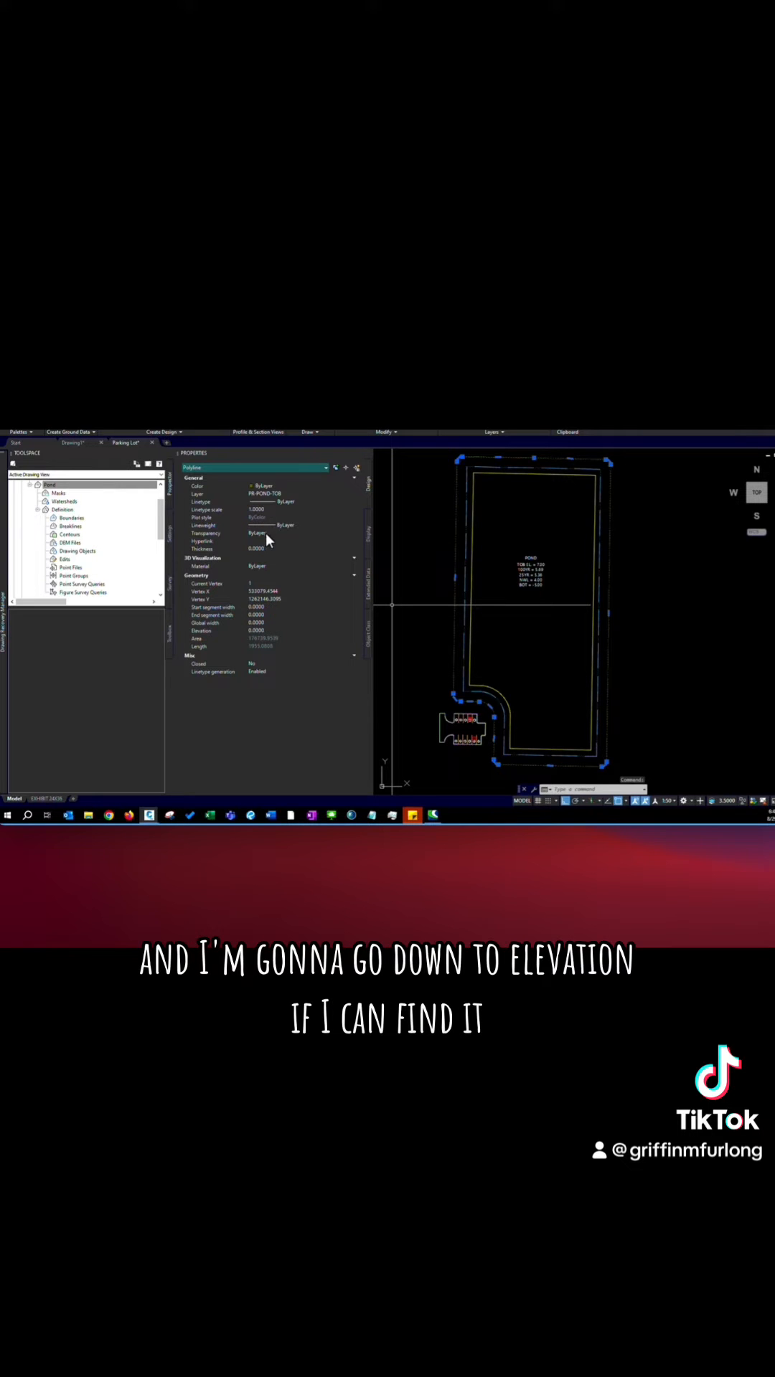
mouse_move(260, 535)
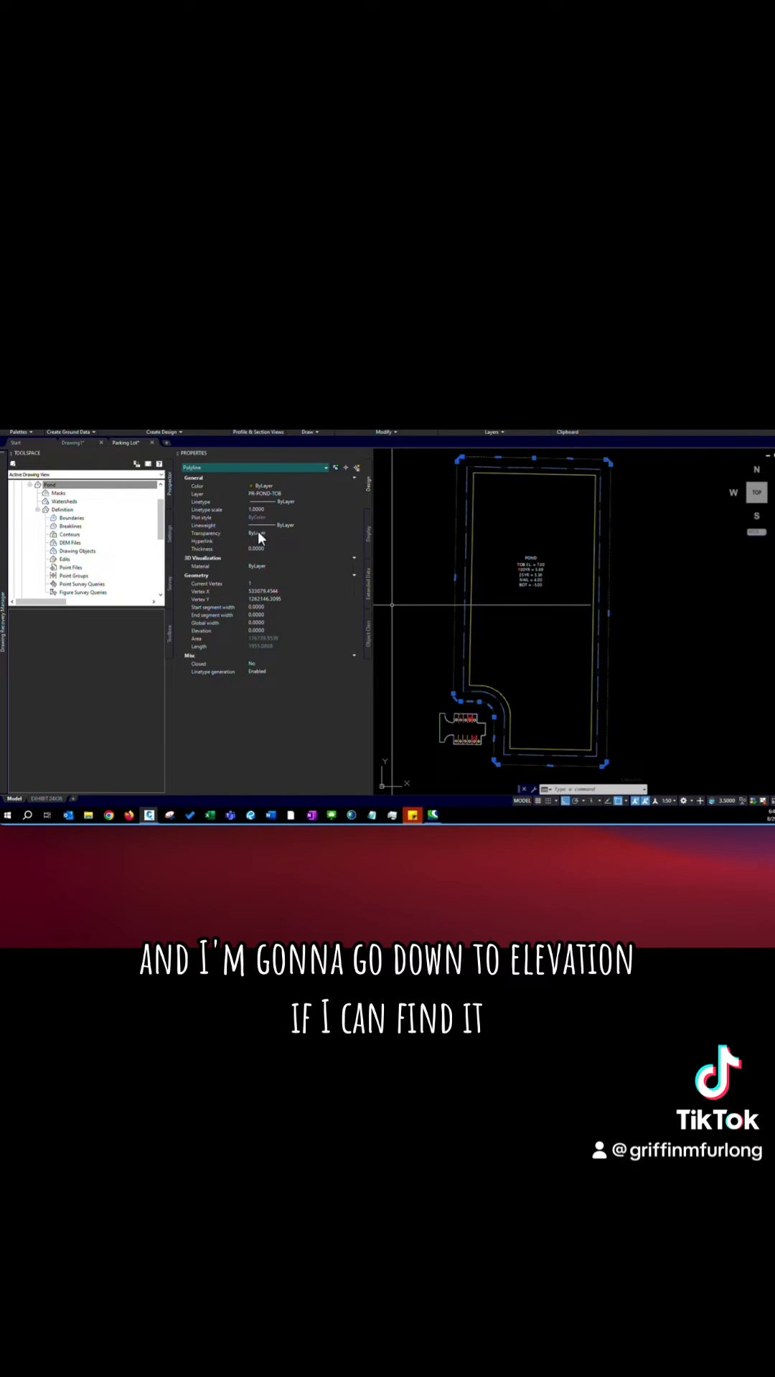
mouse_move(235, 633)
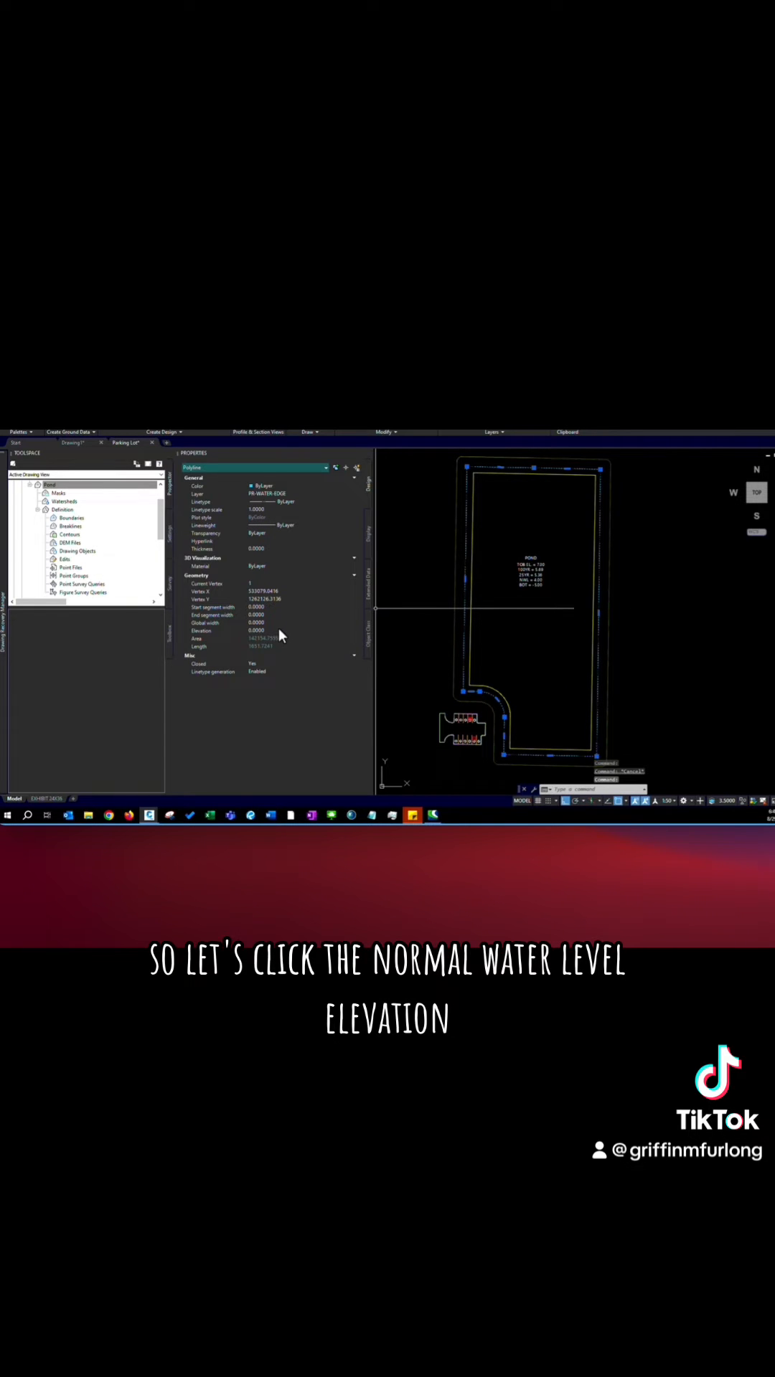
left_click(264, 631)
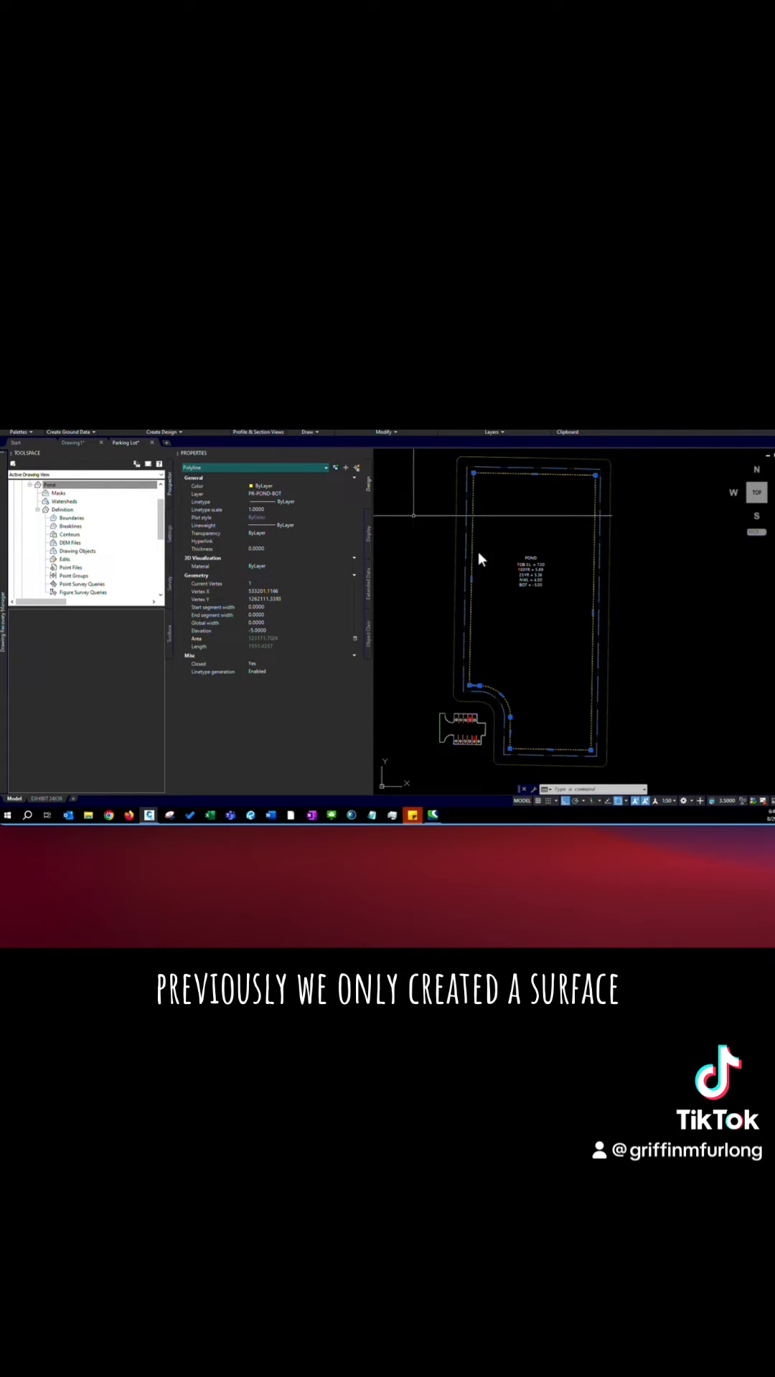
mouse_move(336, 510)
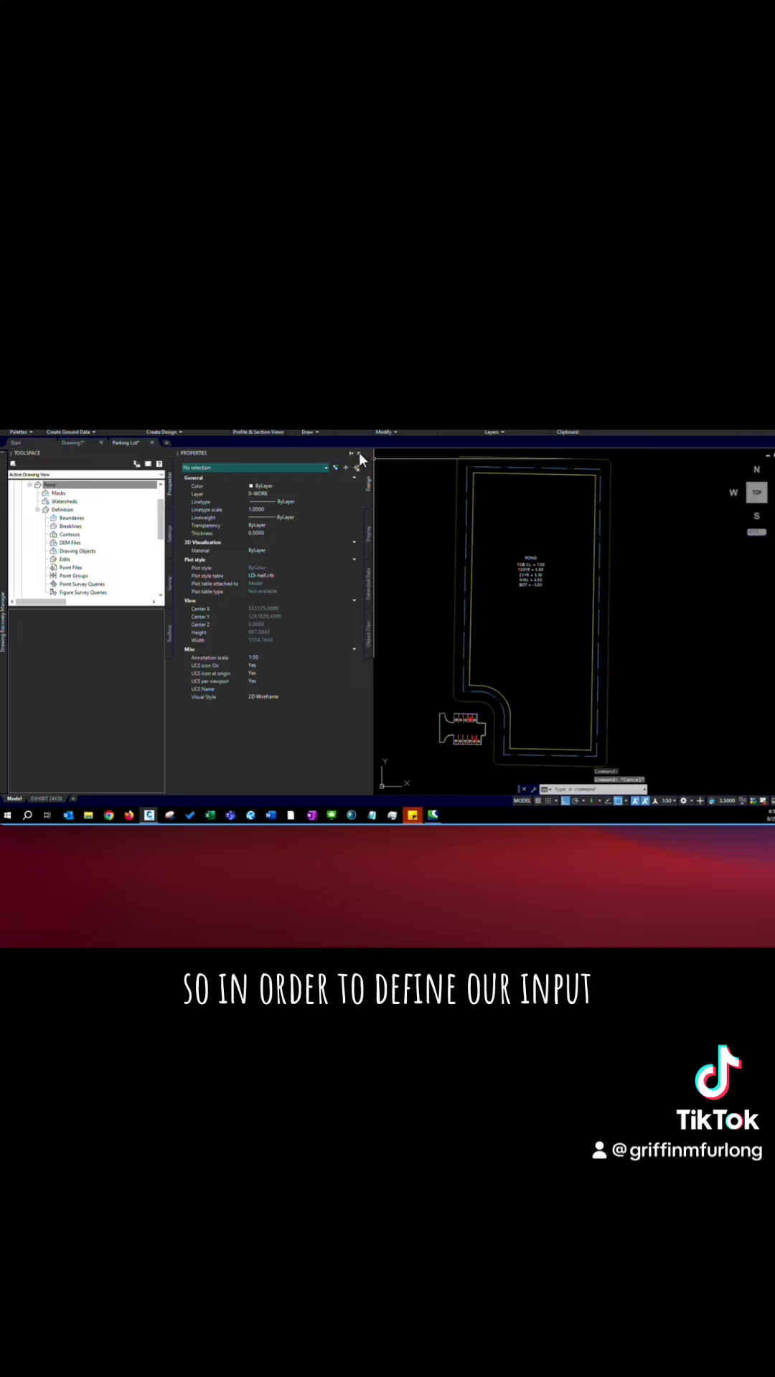
Step: Add the pond polylines to the Pond surface as contour data with a description
left_click(359, 455)
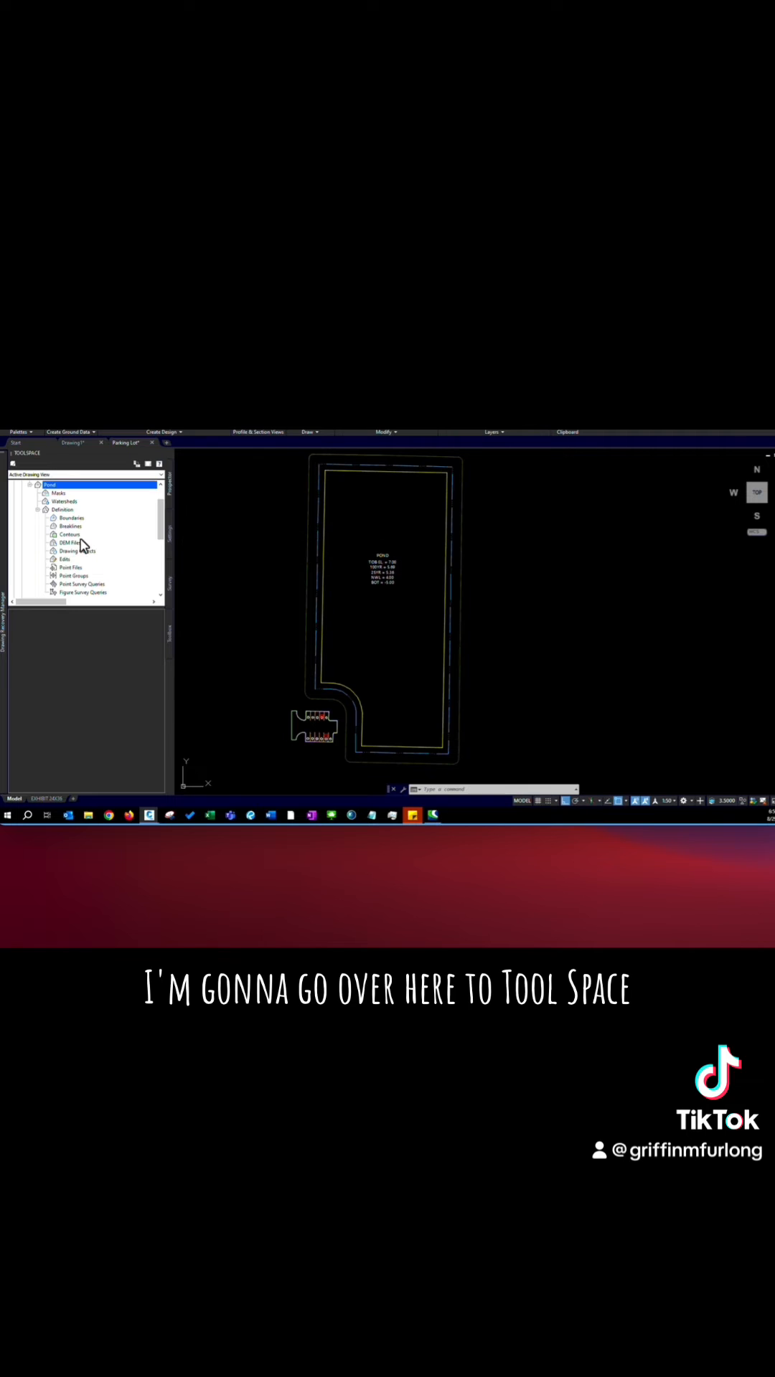
right_click(66, 534)
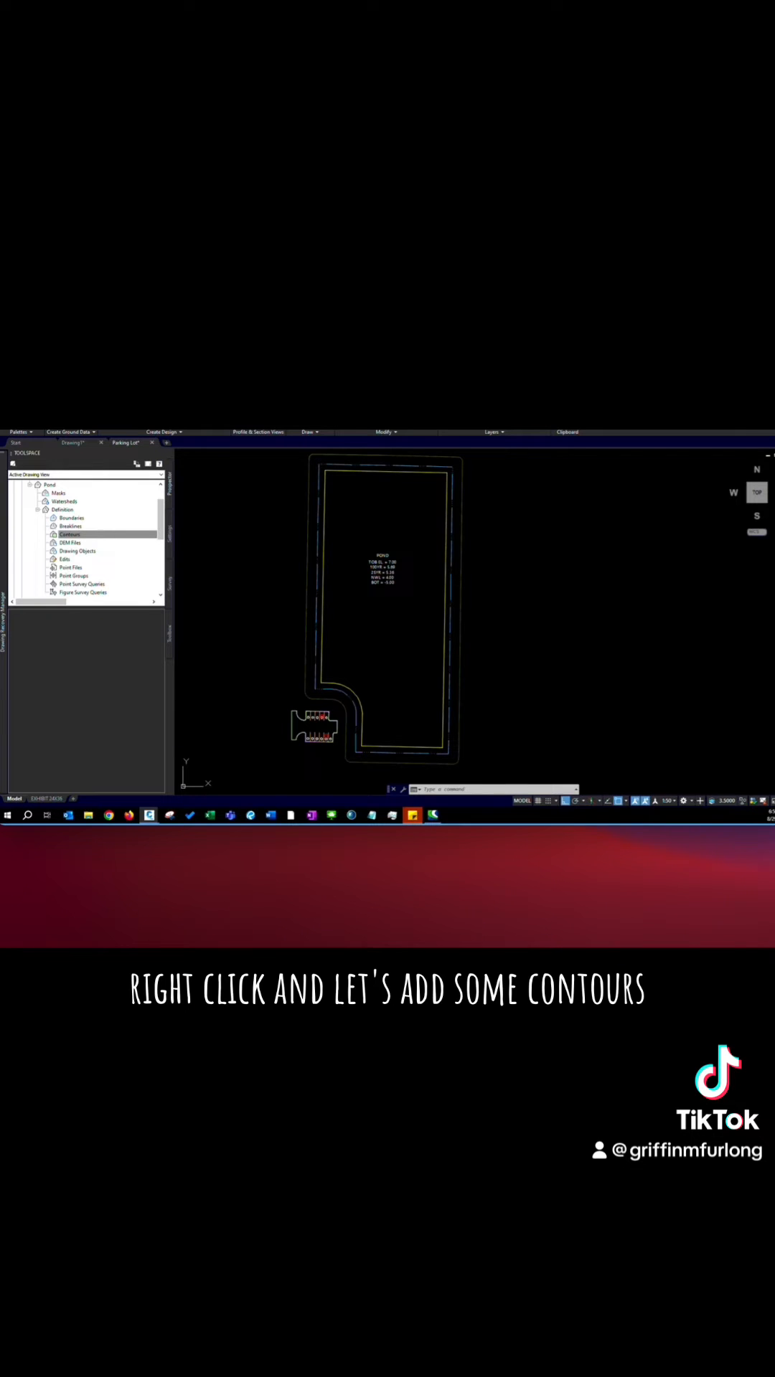
right_click(68, 534)
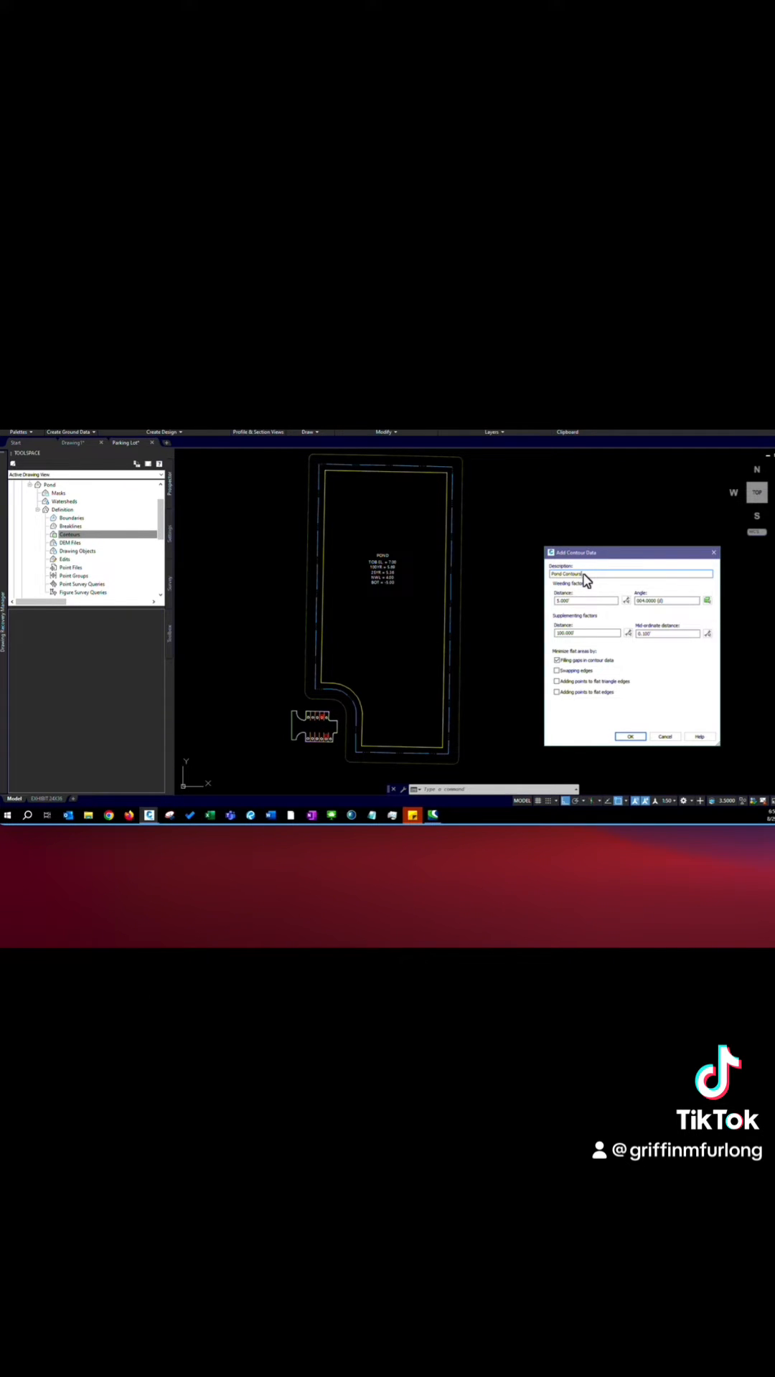
left_click(631, 735)
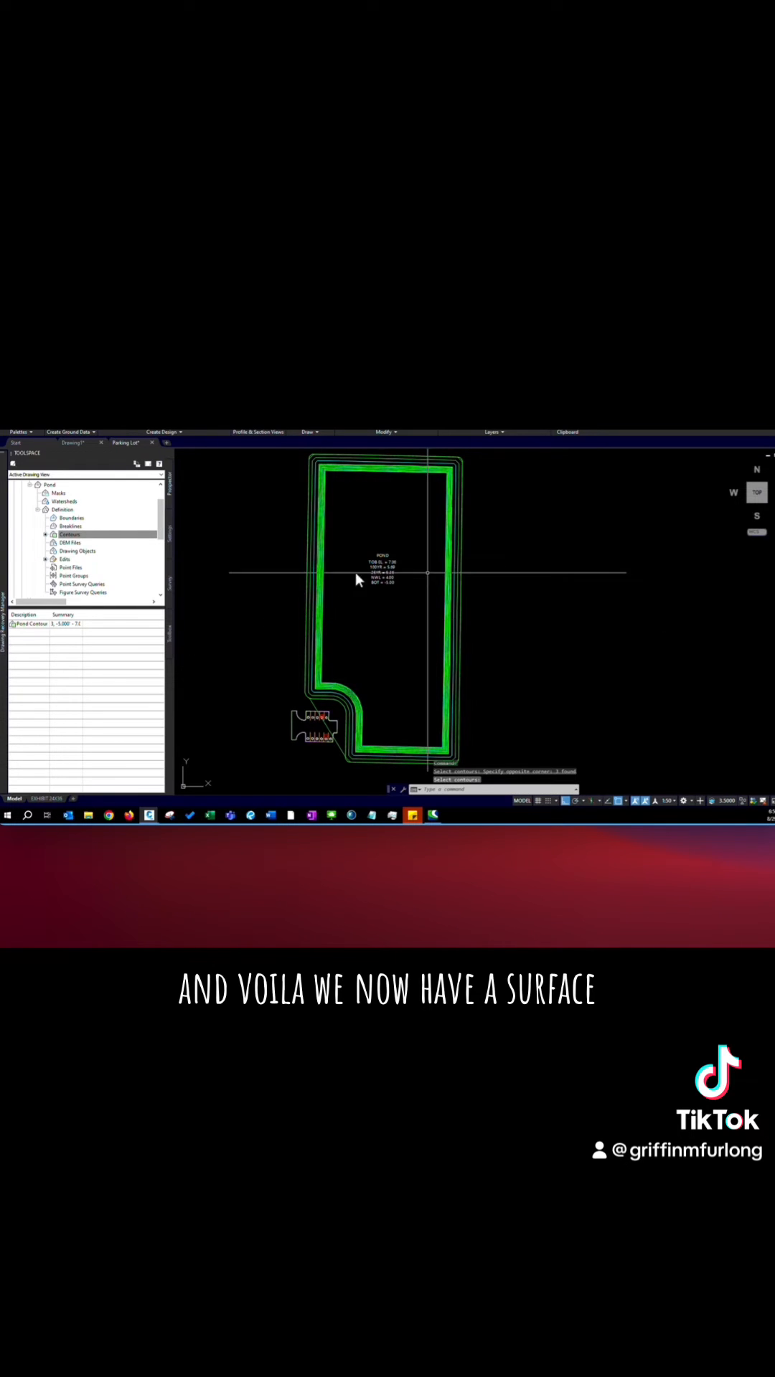
mouse_move(347, 641)
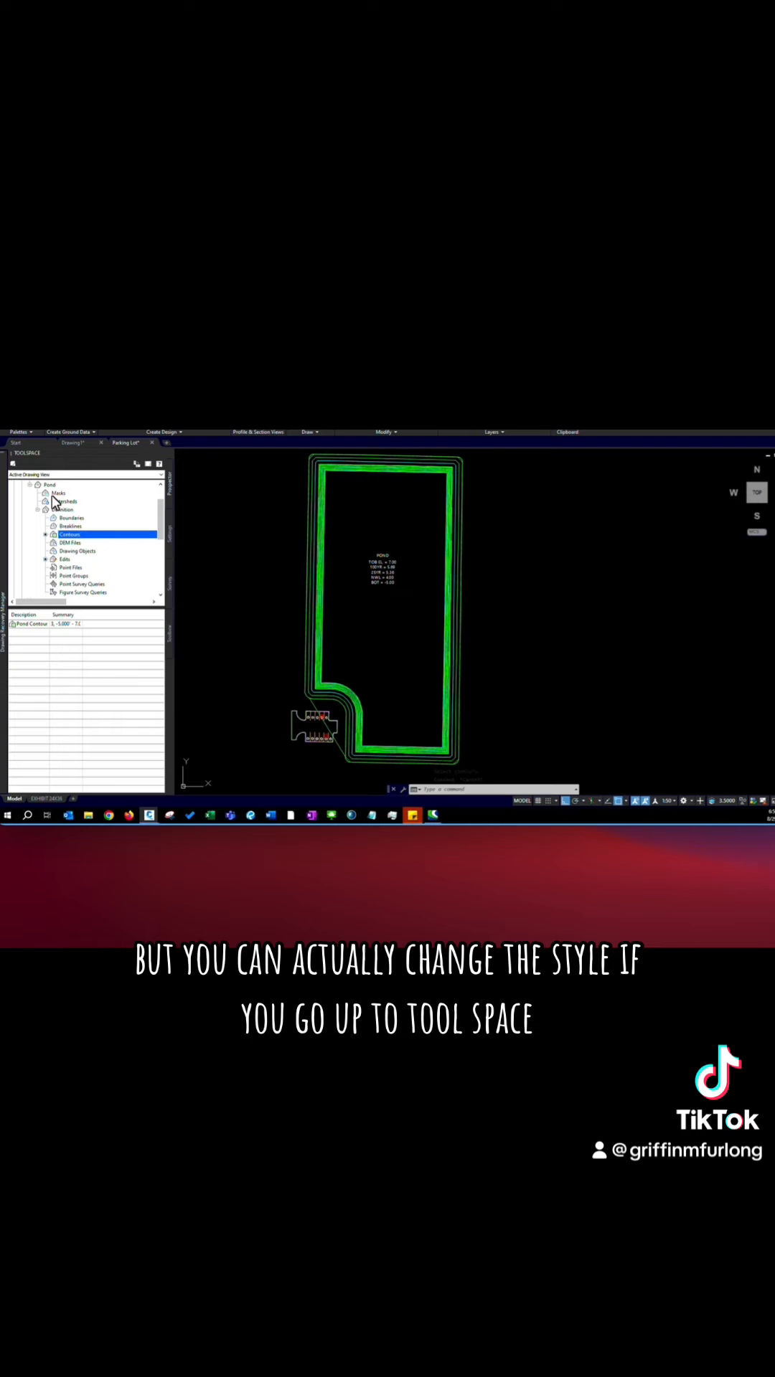
Step: Bring up the Pond surface's context menu to reach its Surface Properties
right_click(50, 485)
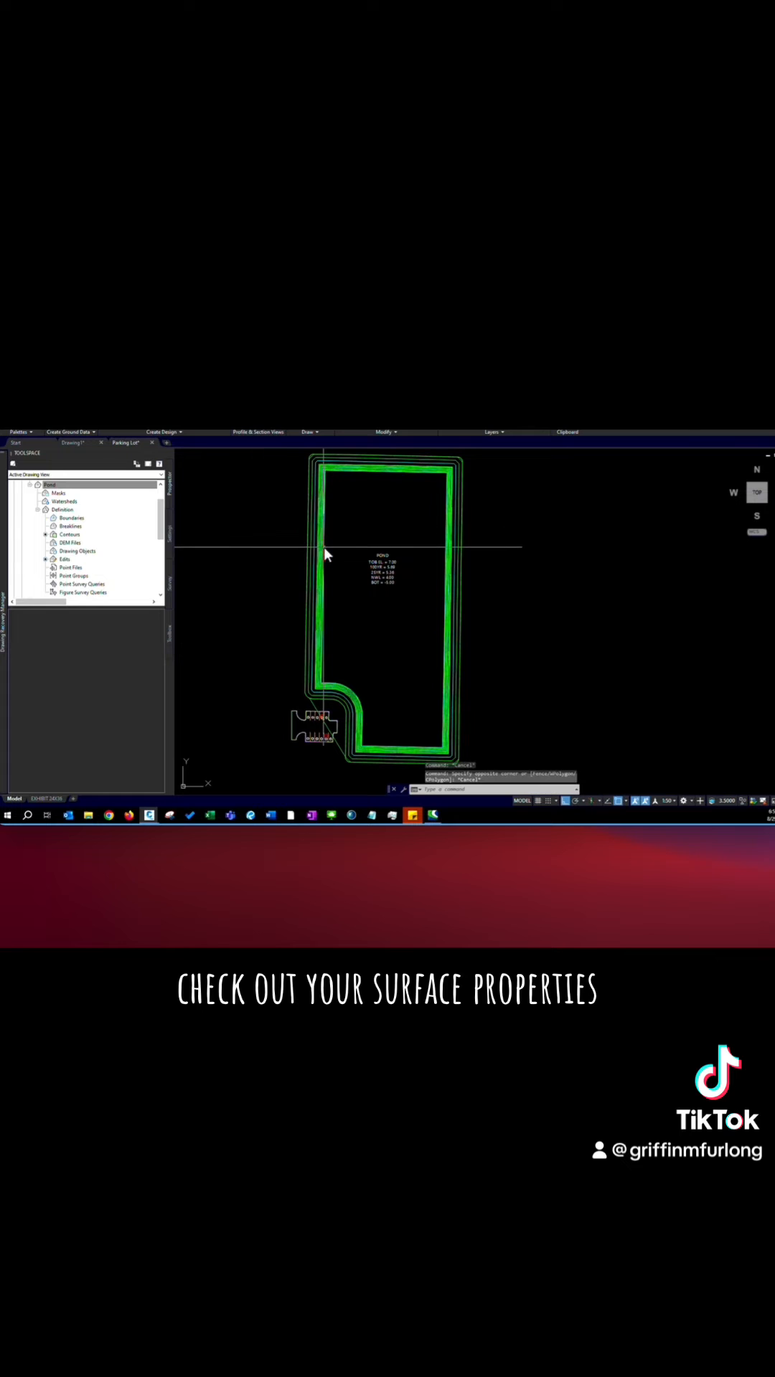
left_click(50, 485)
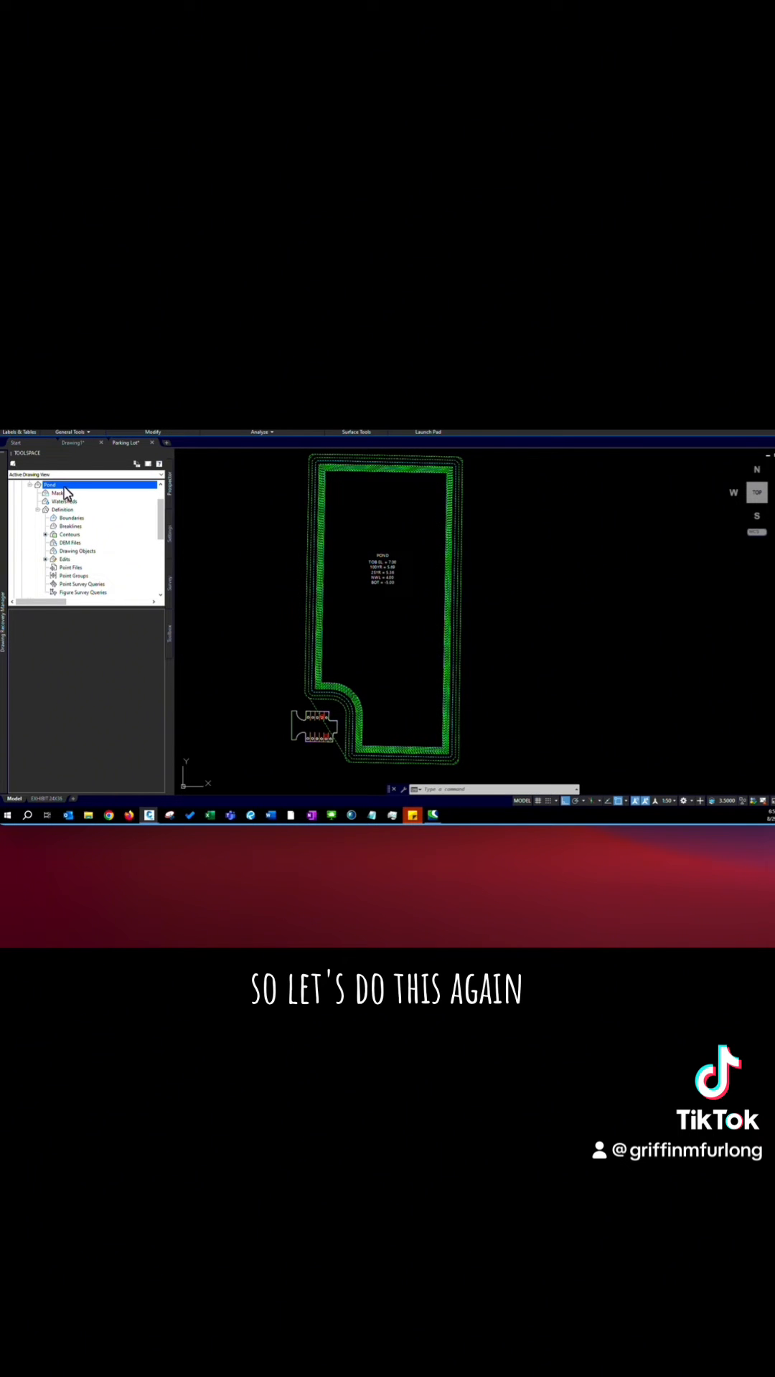
right_click(50, 484)
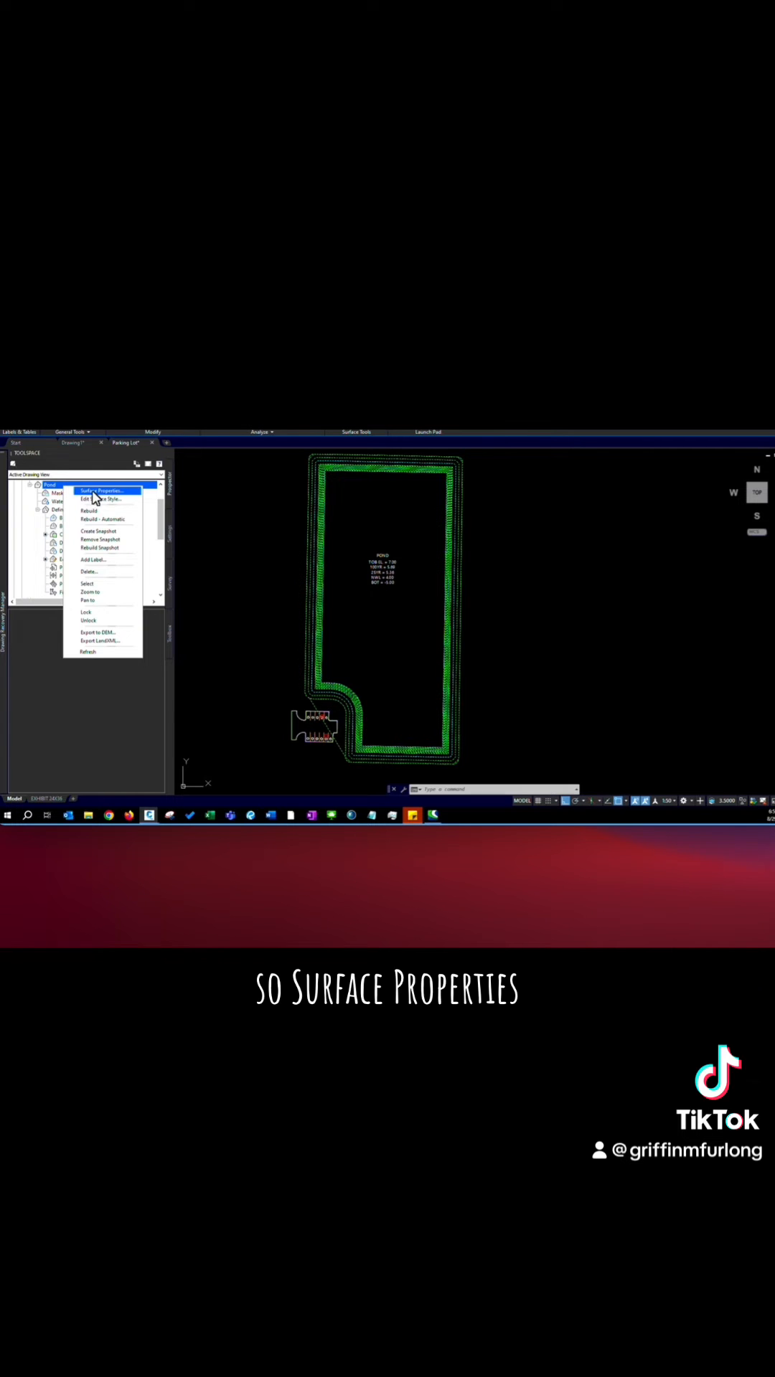
mouse_move(130, 498)
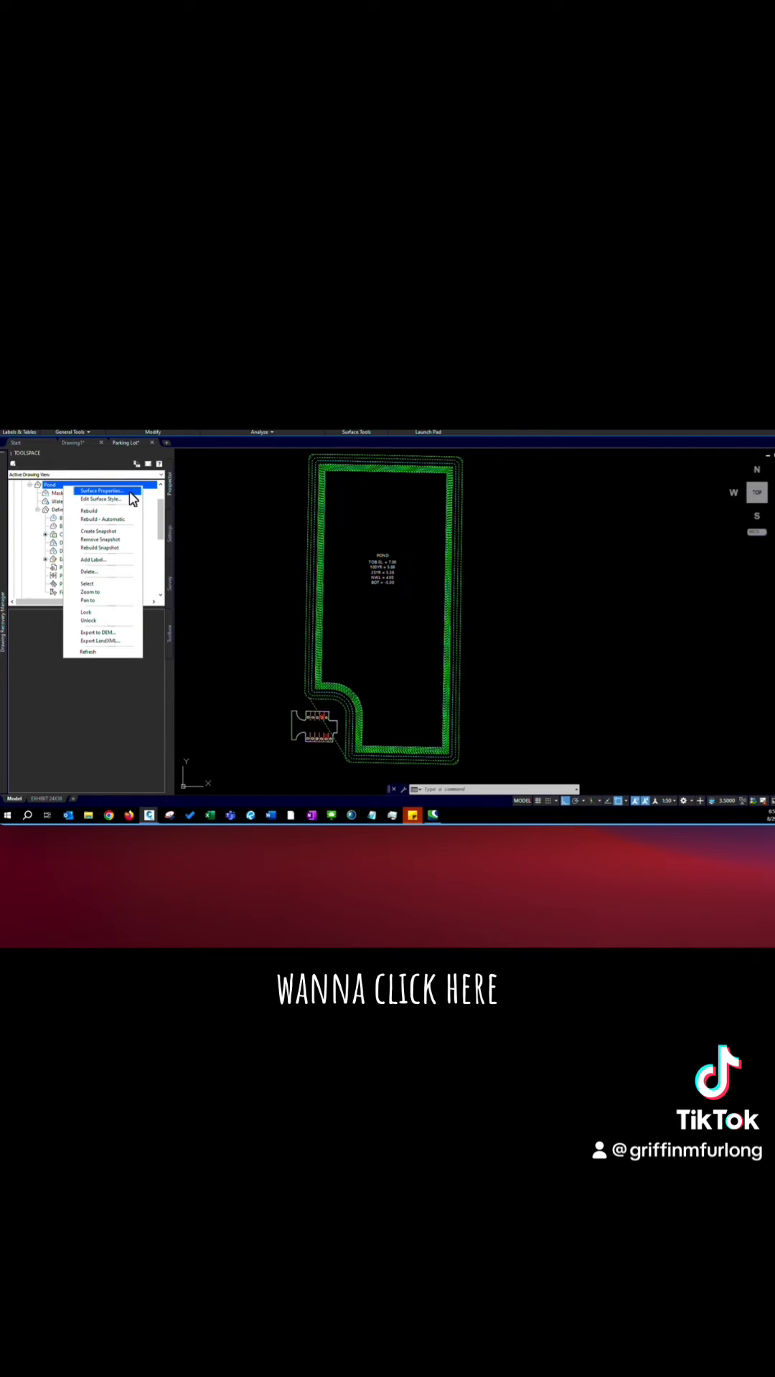
Step: Make Points and Triangles visible in plan in the Pond surface's display style
left_click(100, 491)
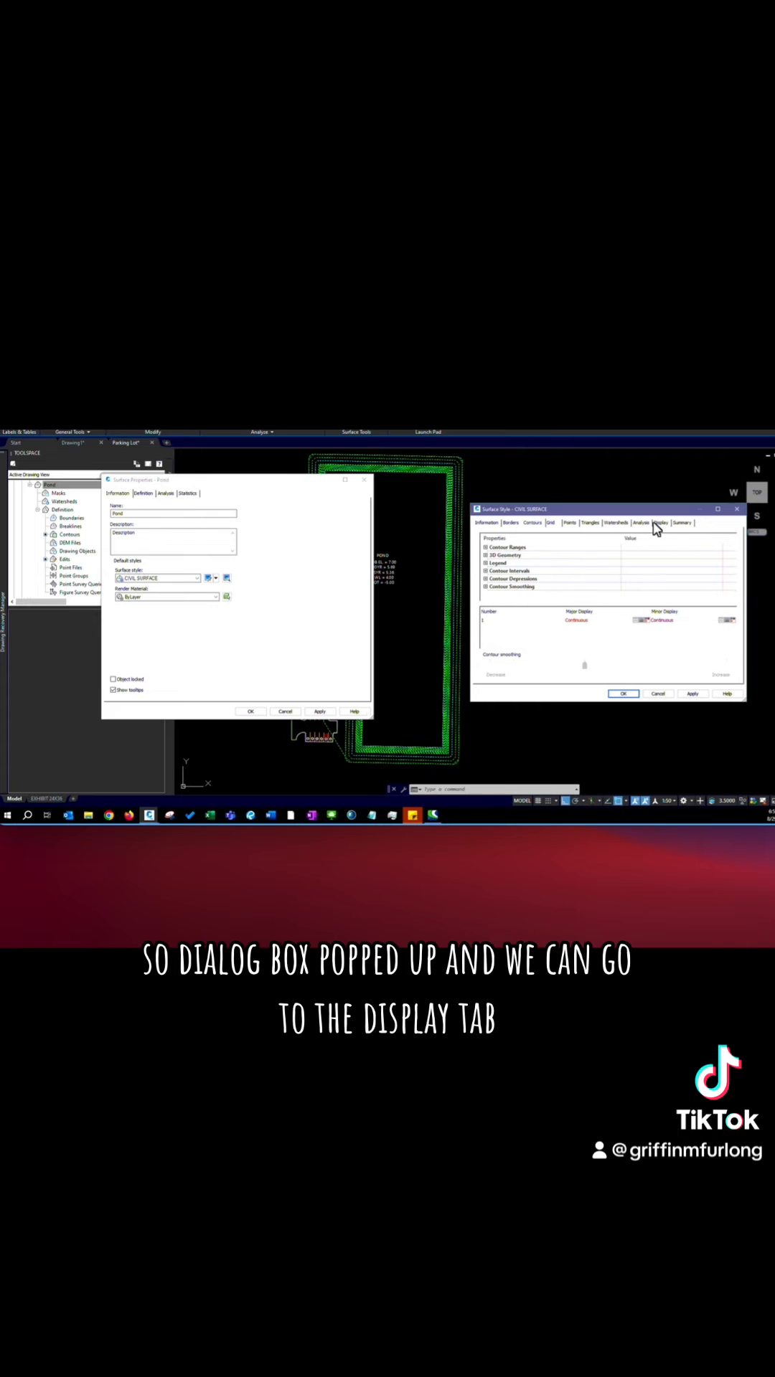
left_click(658, 522)
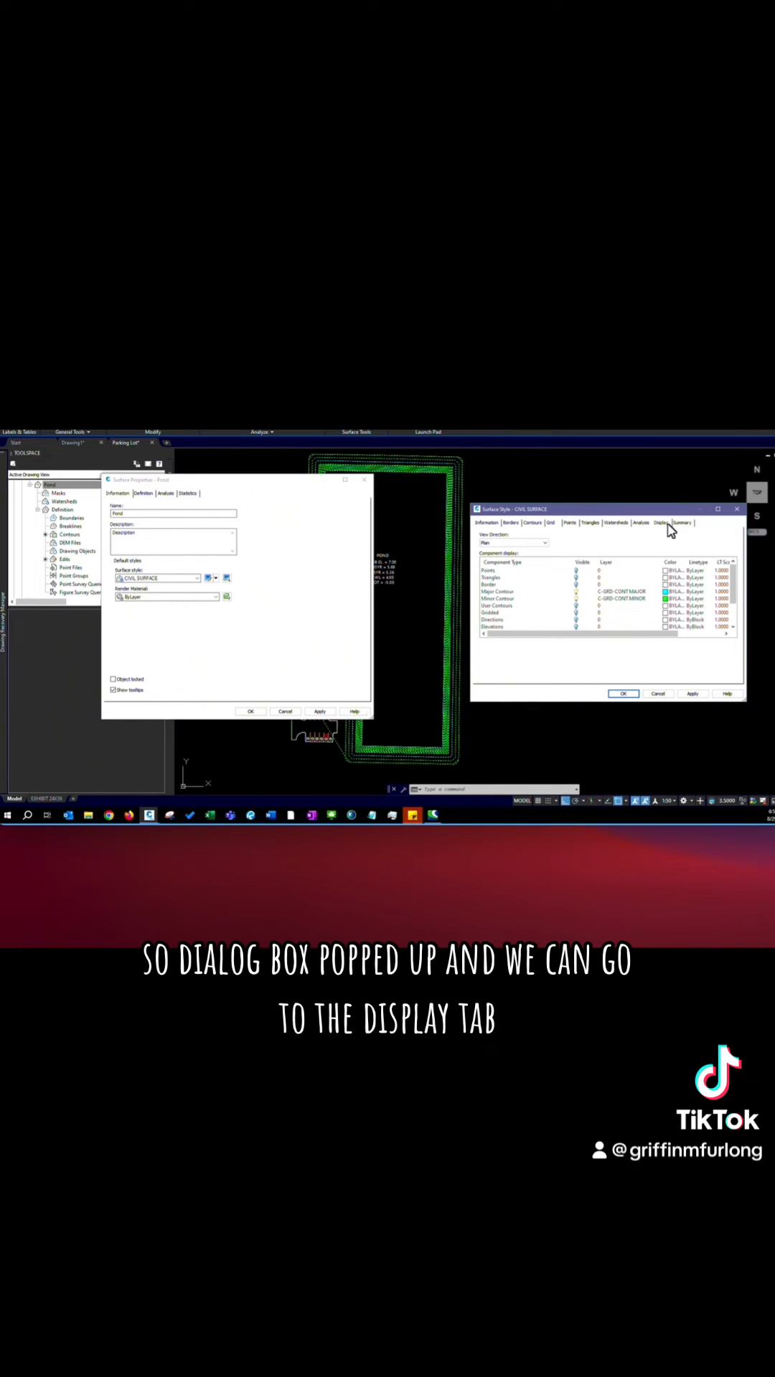
mouse_move(545, 601)
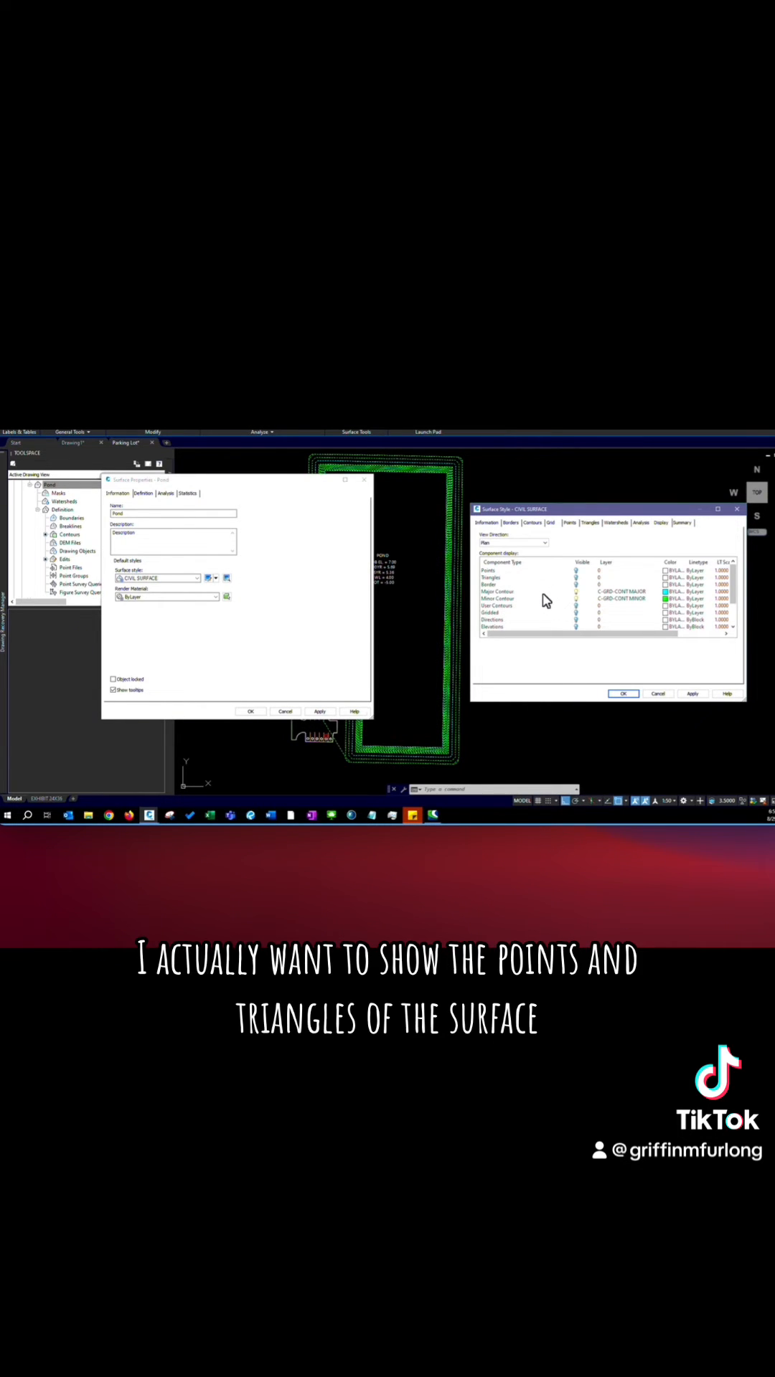
scroll("down", 3)
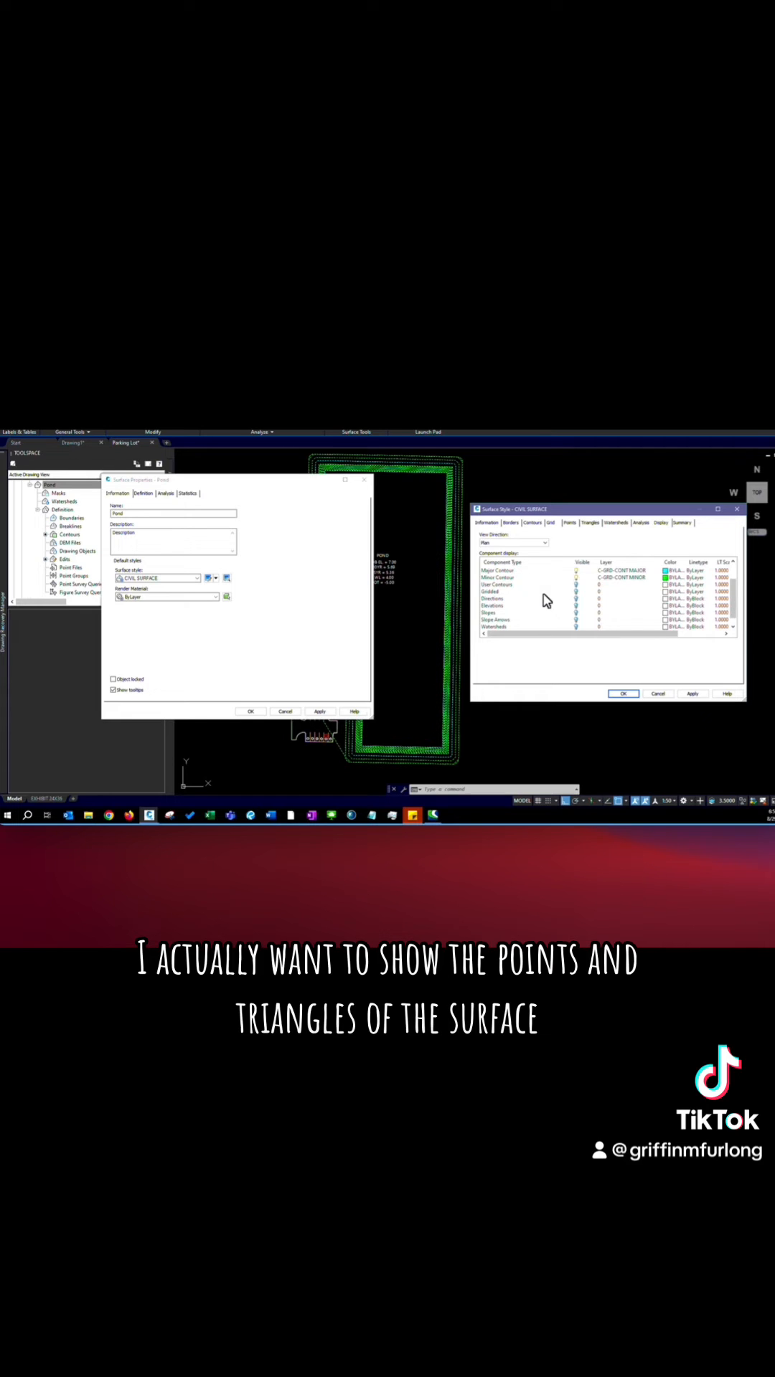
left_click(514, 591)
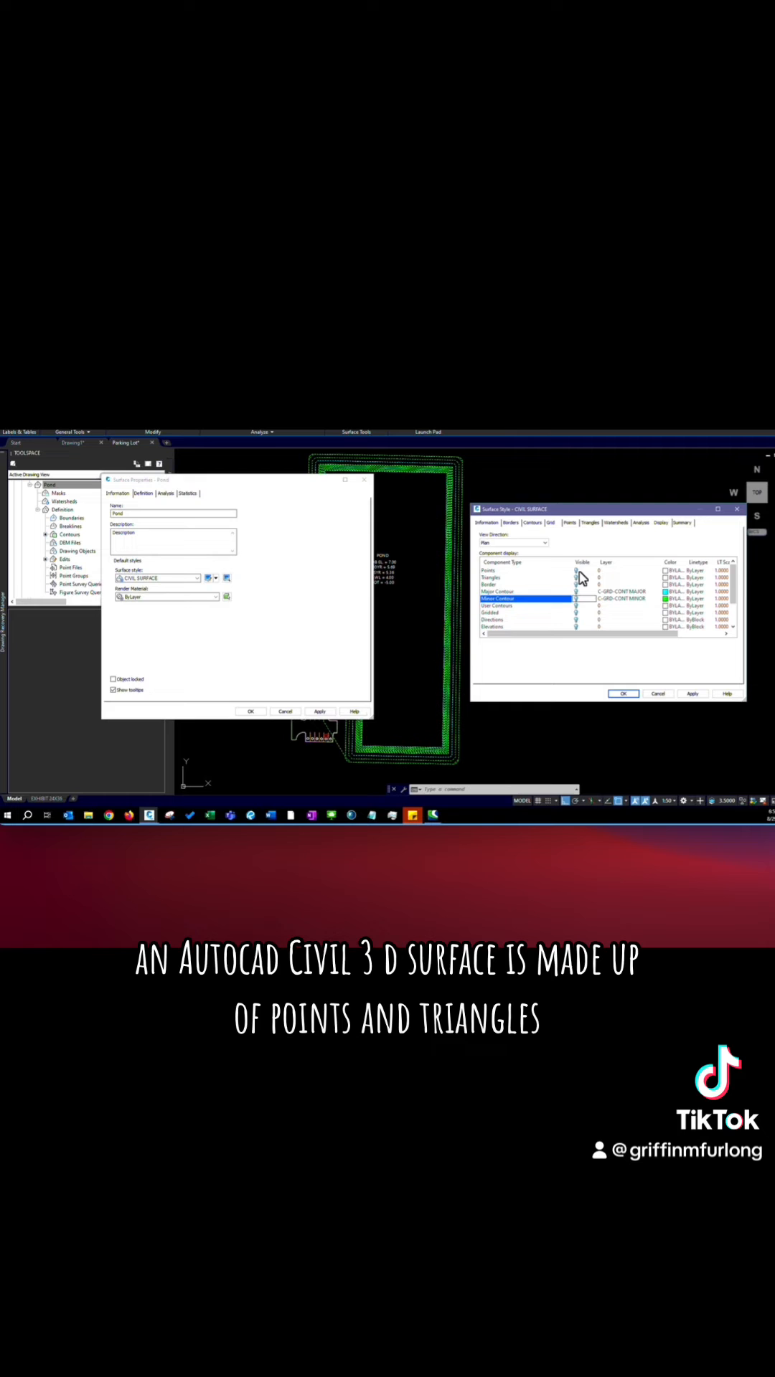
left_click(505, 578)
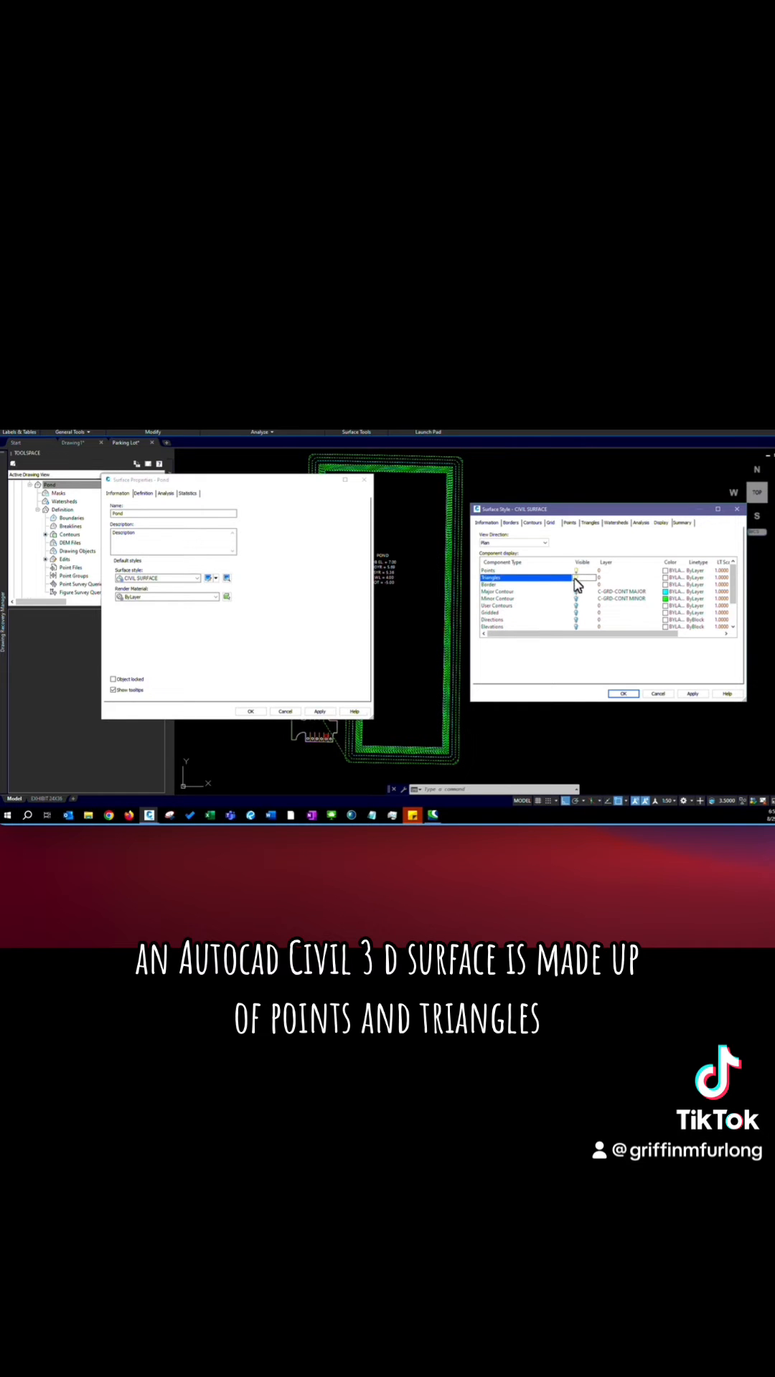
mouse_move(517, 578)
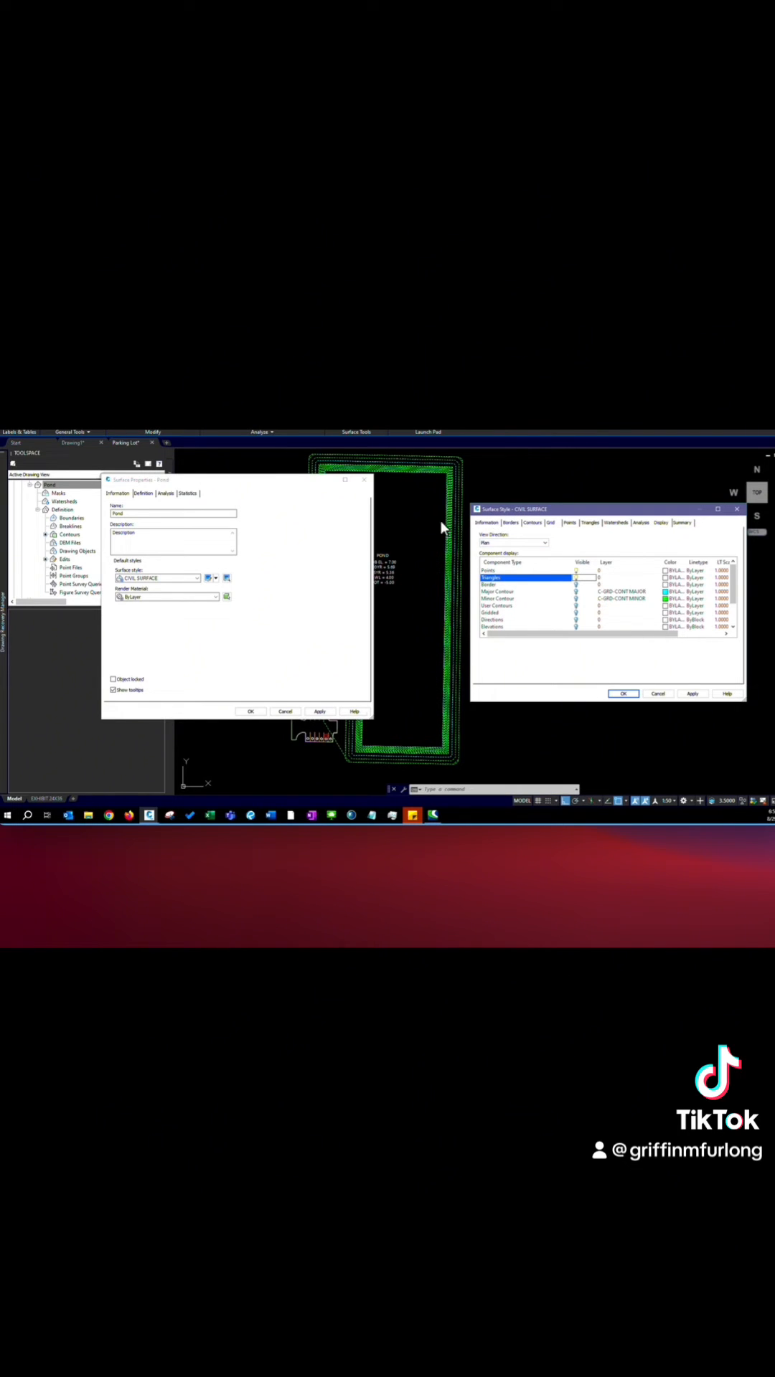
mouse_move(624, 692)
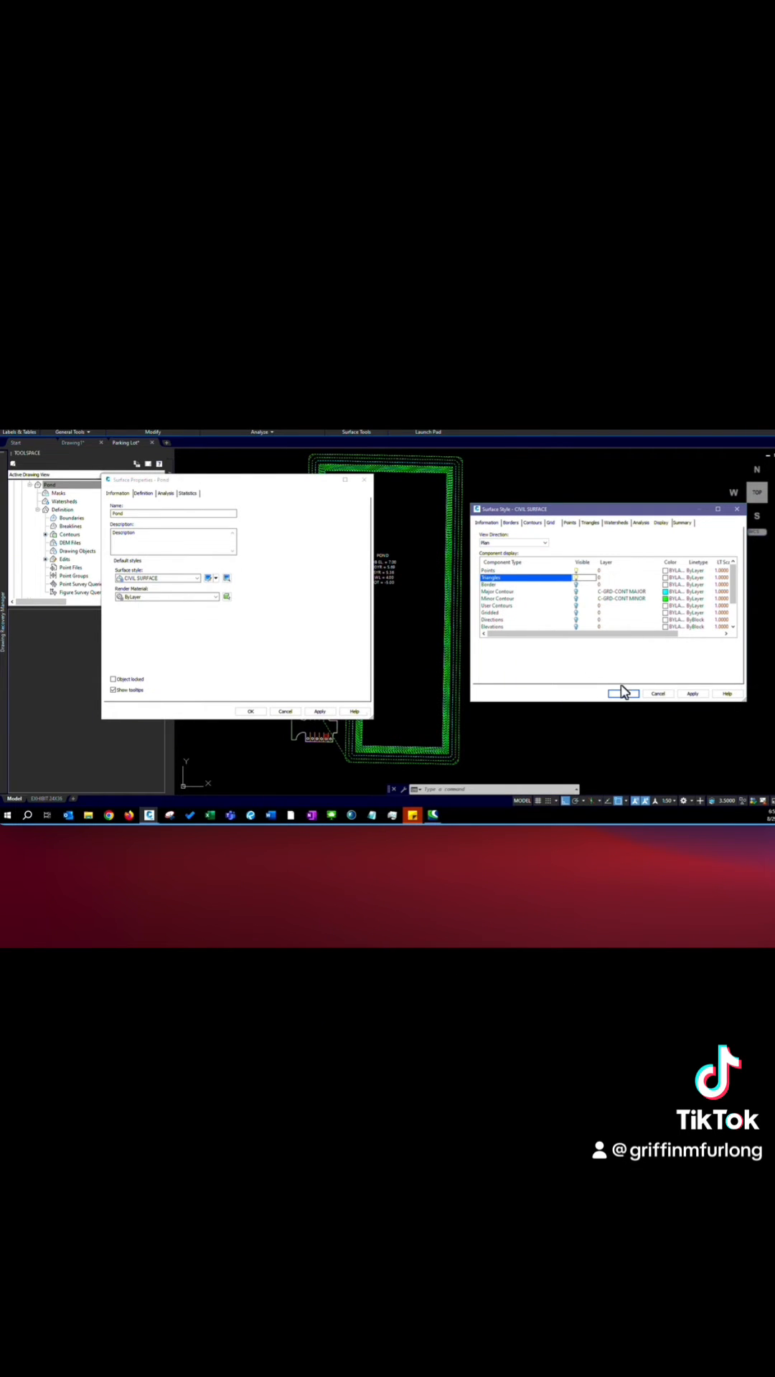
left_click(626, 693)
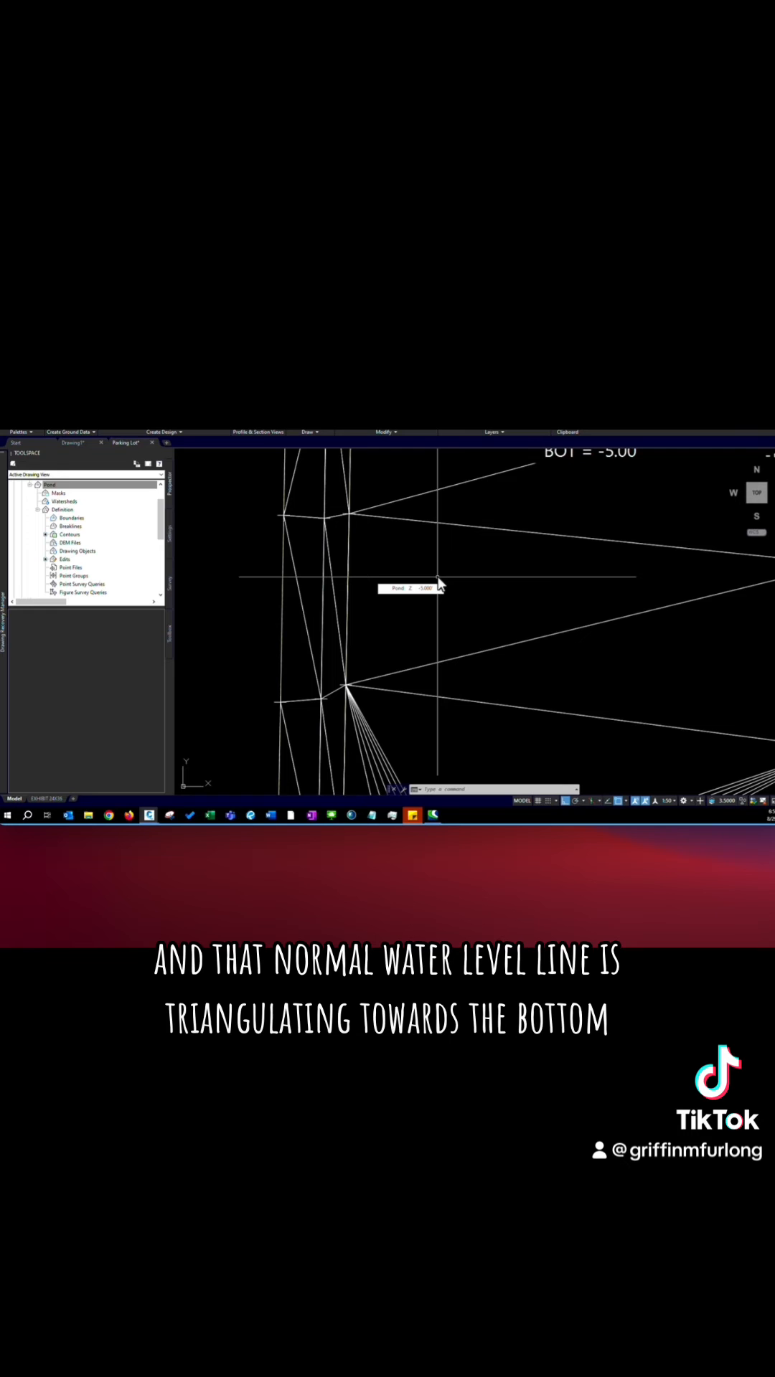
mouse_move(318, 565)
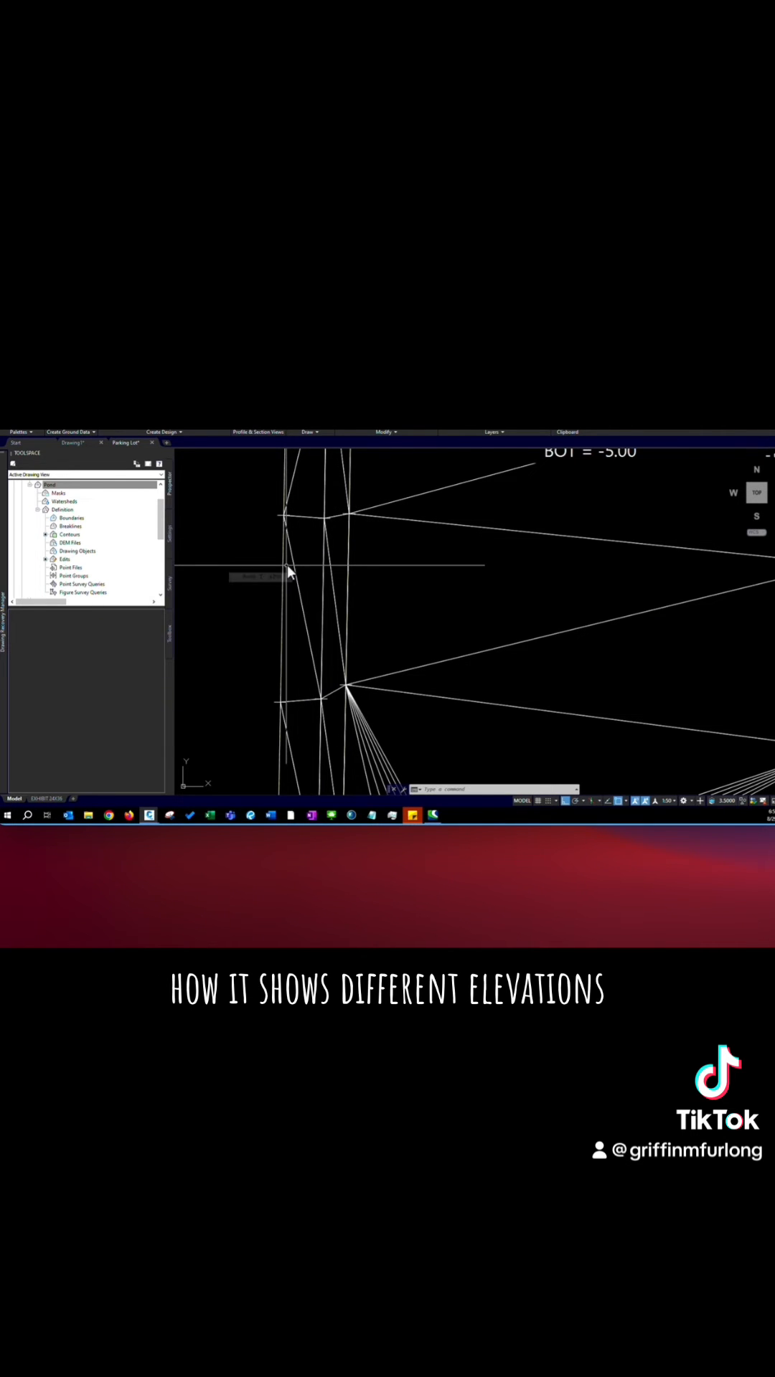
mouse_move(293, 573)
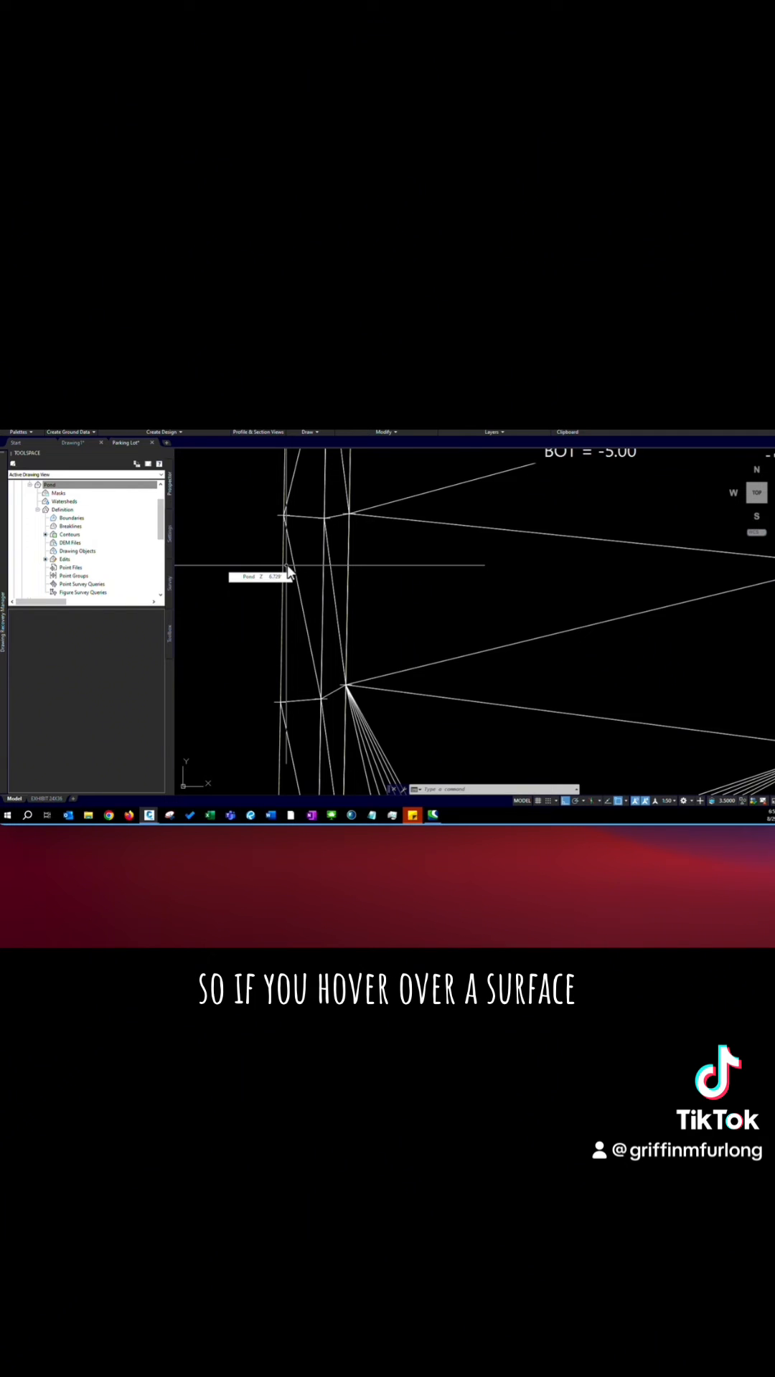
mouse_move(288, 575)
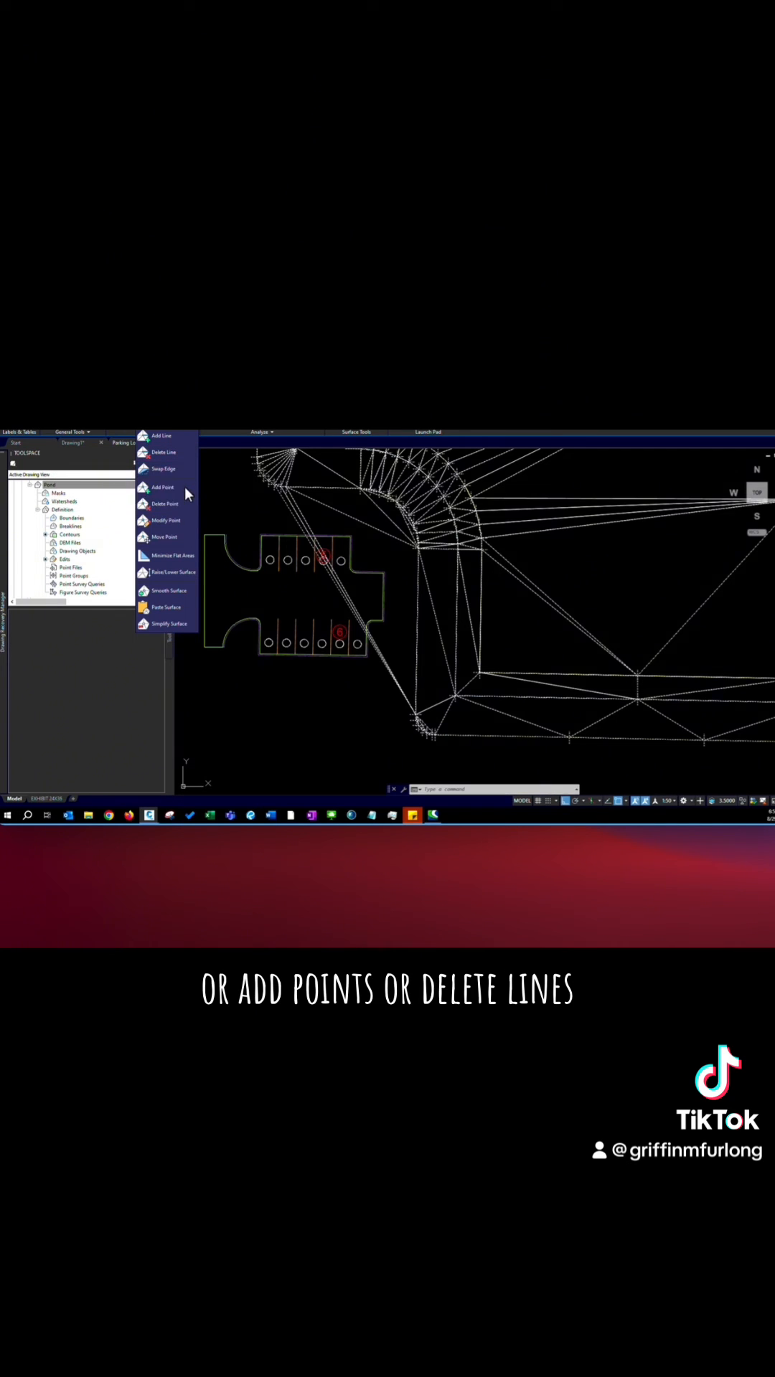
mouse_move(163, 488)
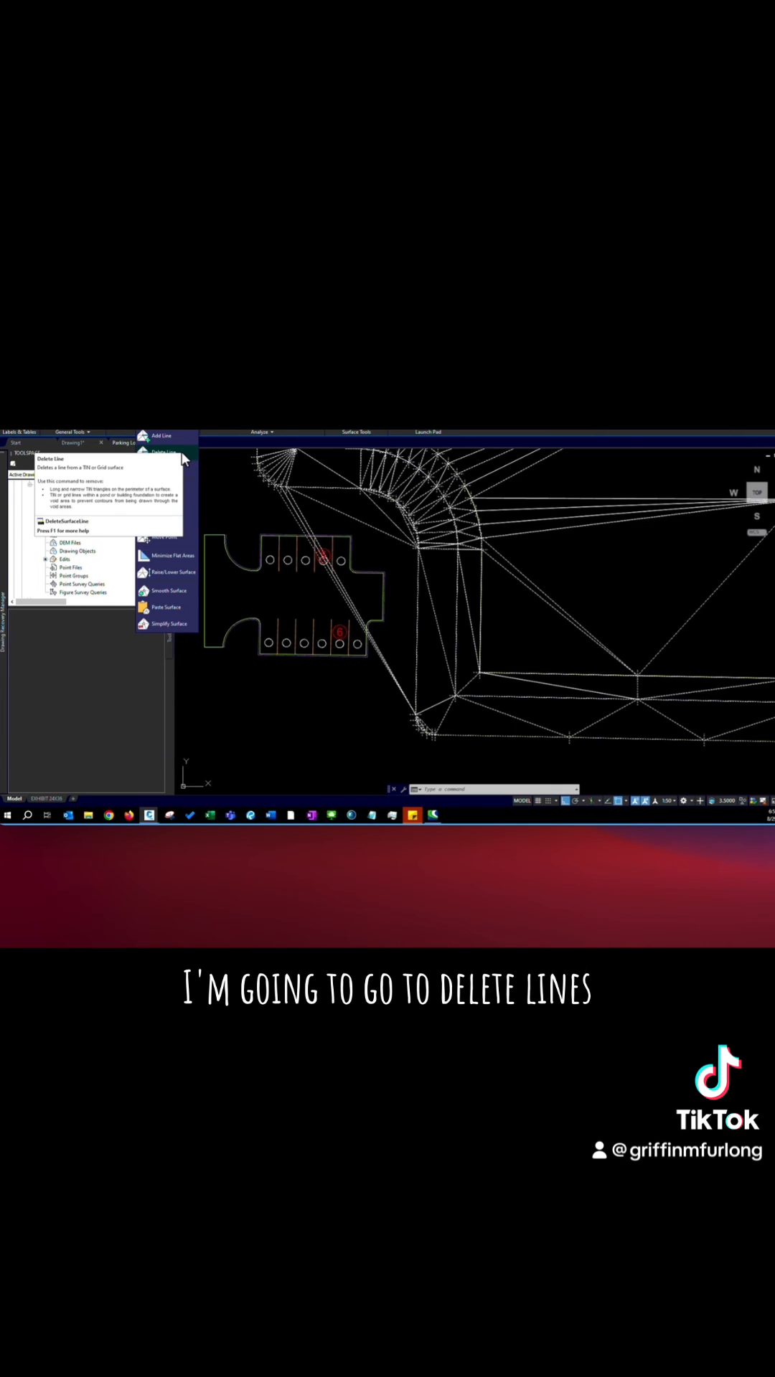
Step: Delete the stray triangle edges outside the pond's top of bank with Delete Line
left_click(165, 452)
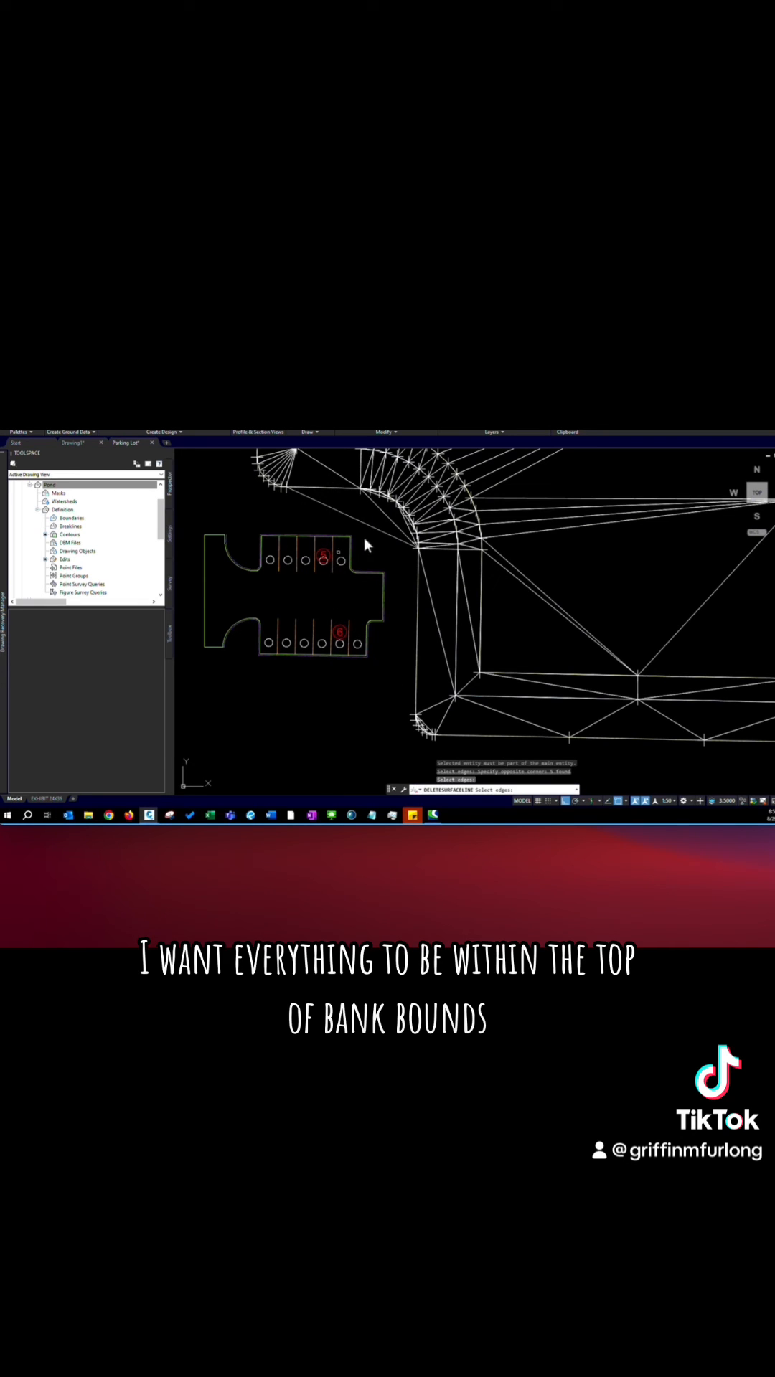
left_click(384, 527)
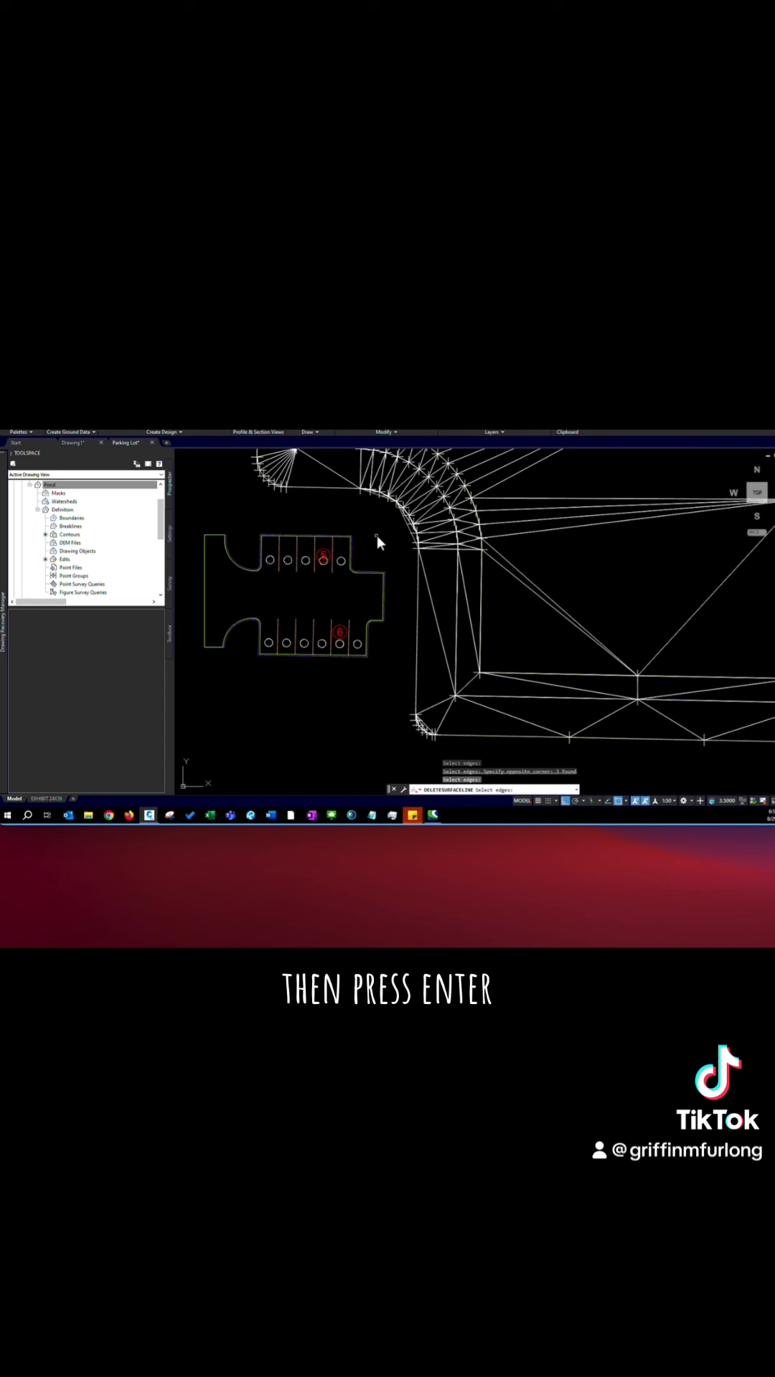
key("Return")
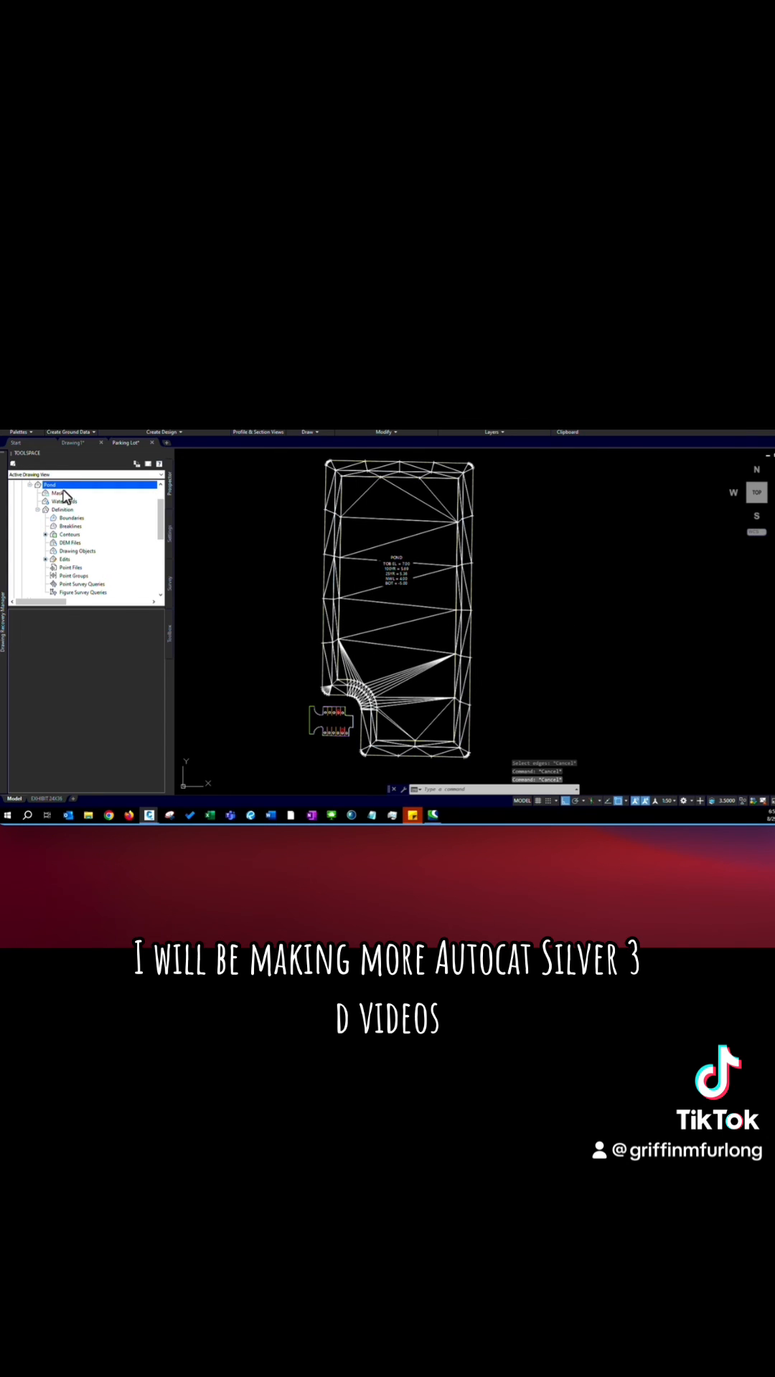
Step: Choose a different predefined surface style for the Pond in its Surface Properties
right_click(53, 485)
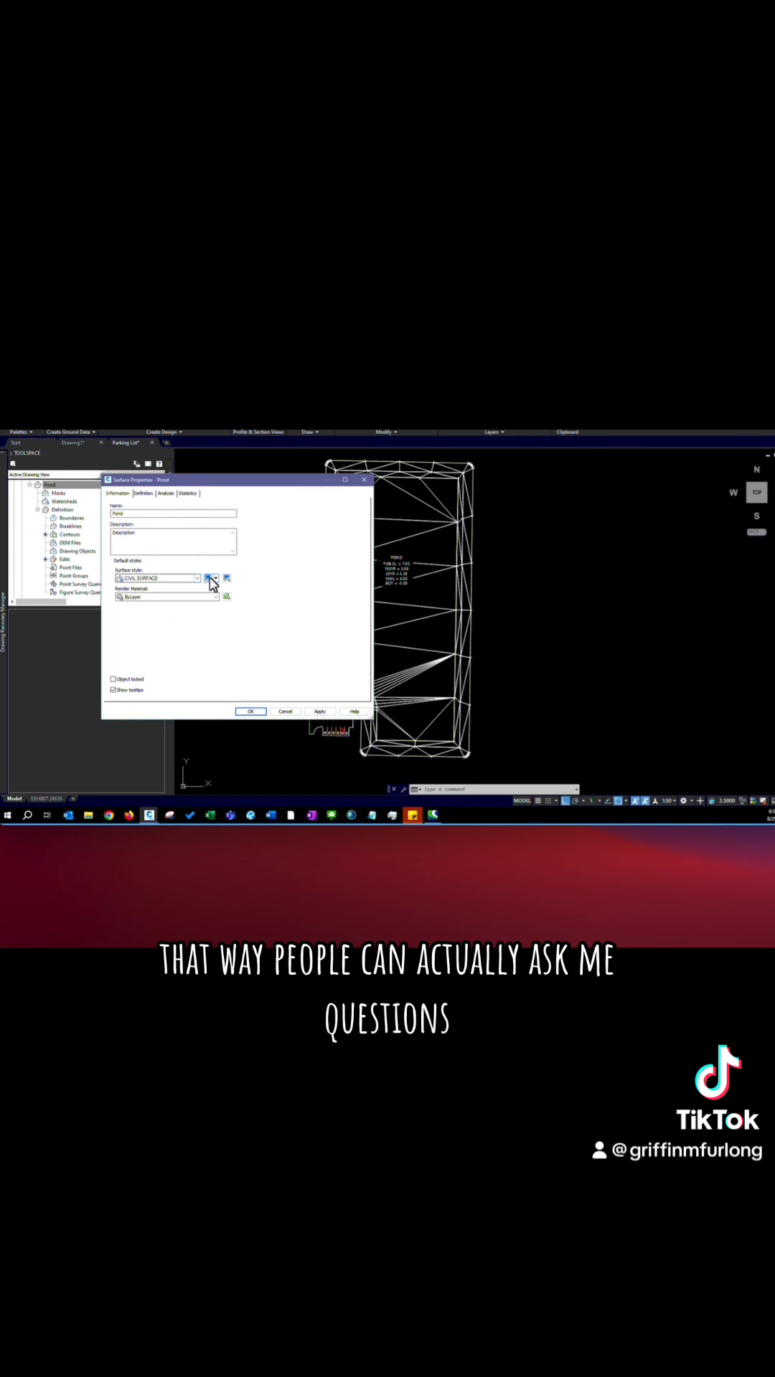
left_click(197, 578)
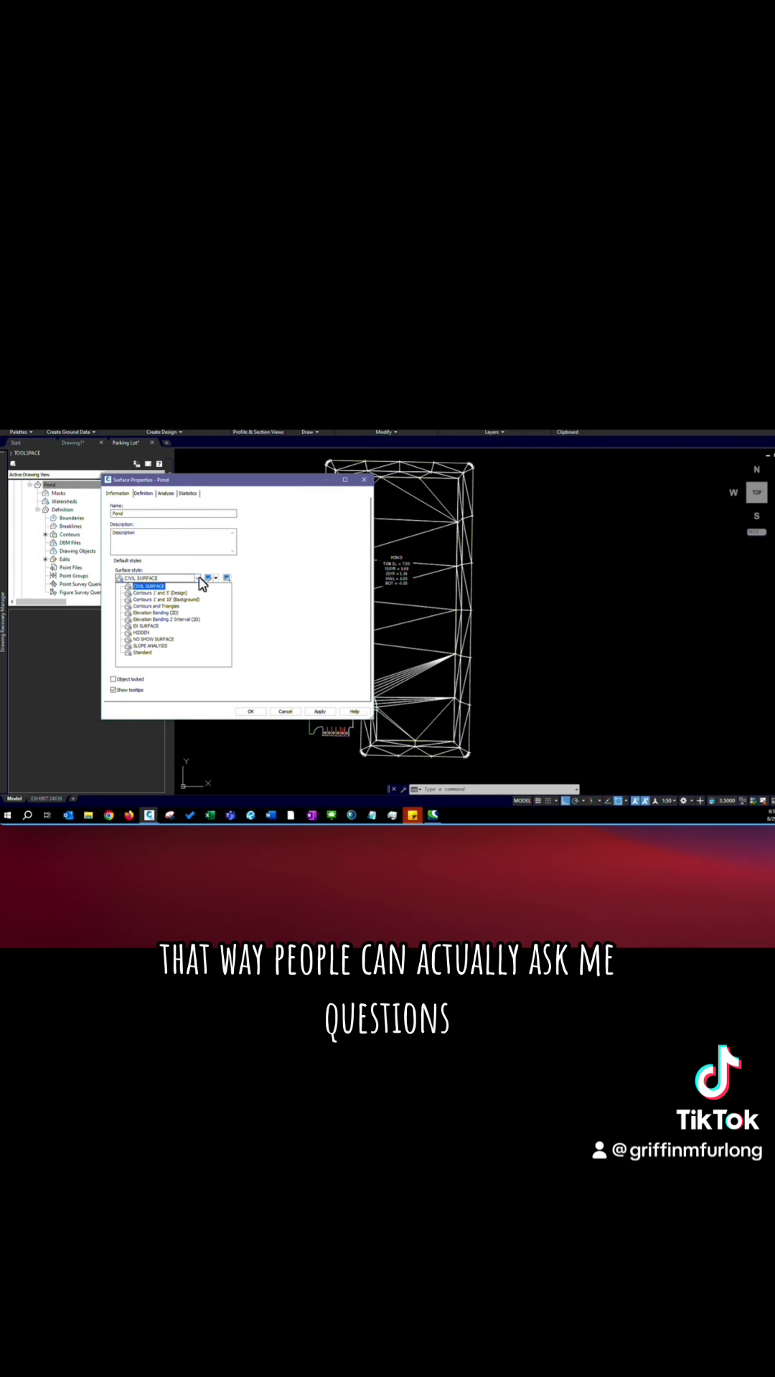
left_click(158, 592)
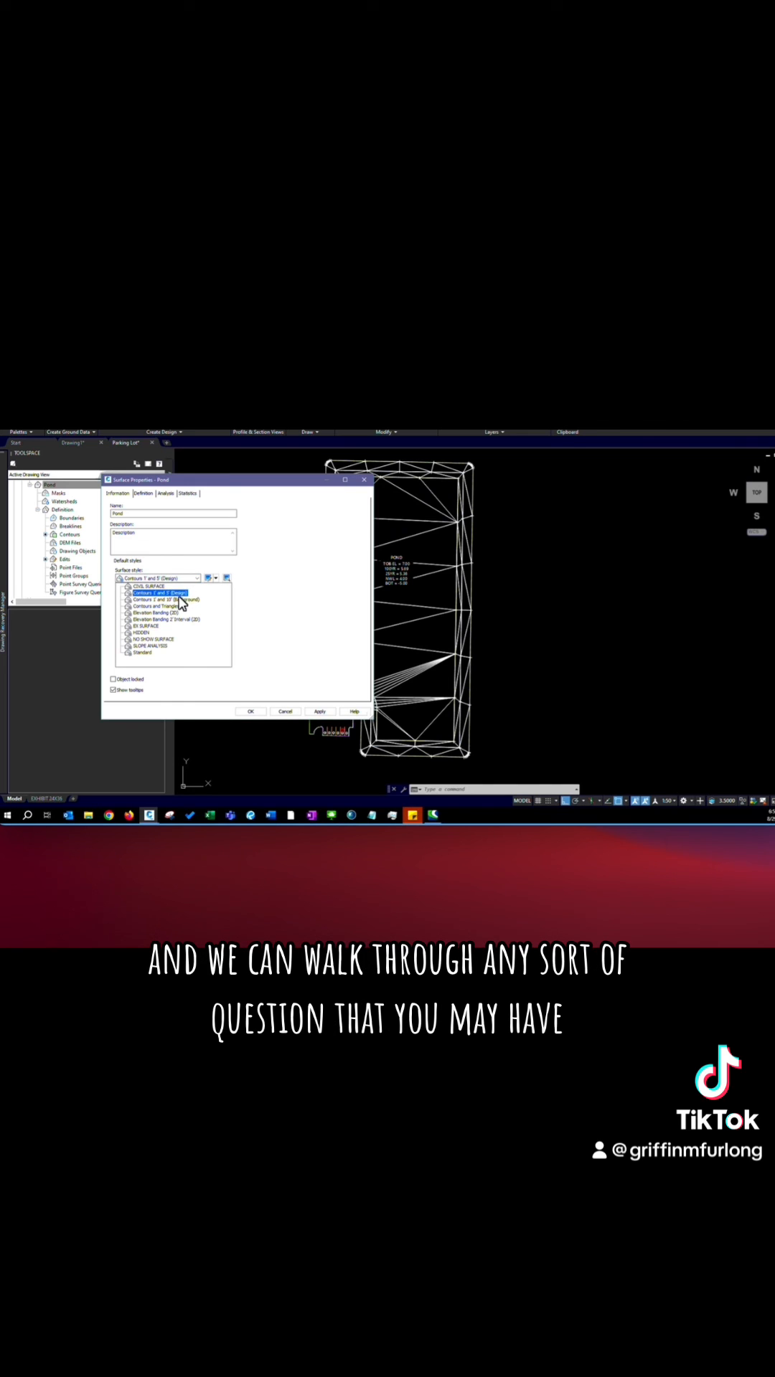
left_click(162, 604)
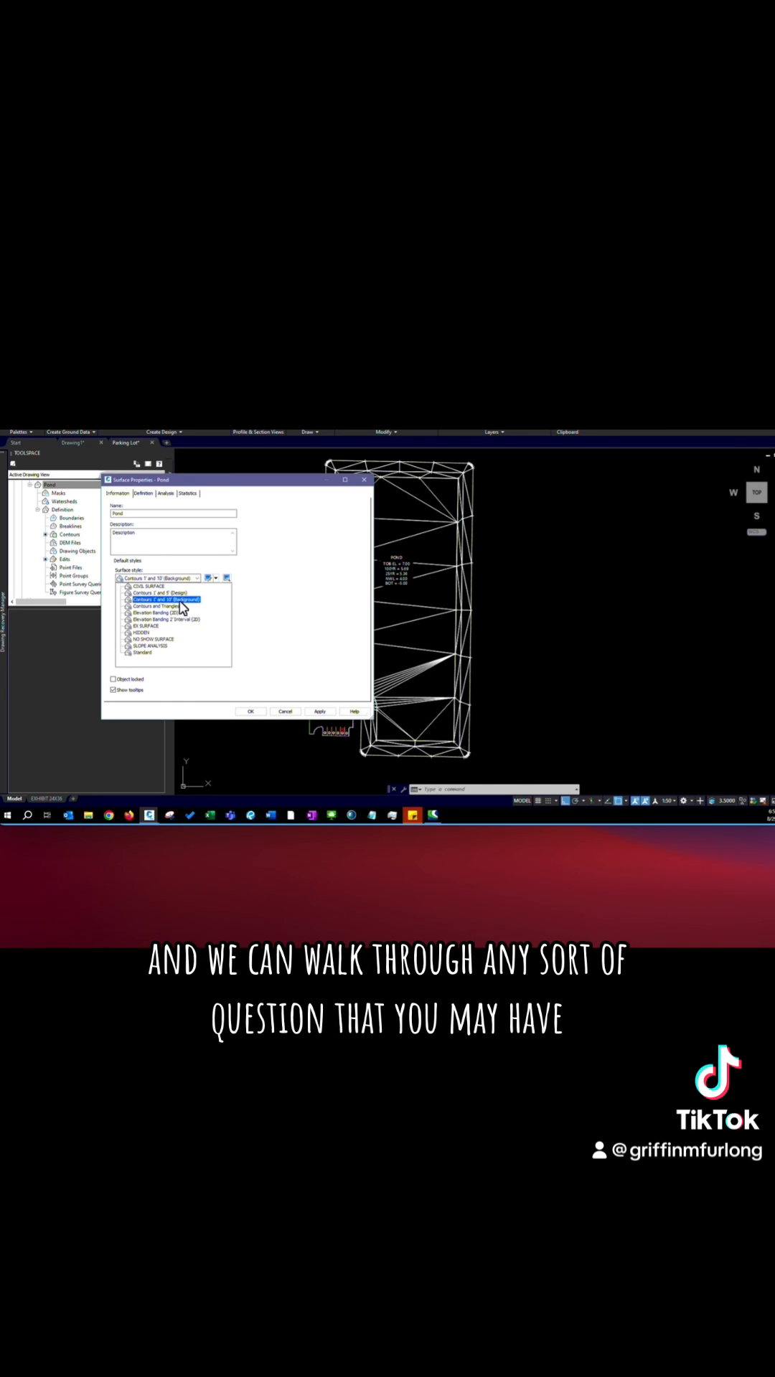
left_click(155, 597)
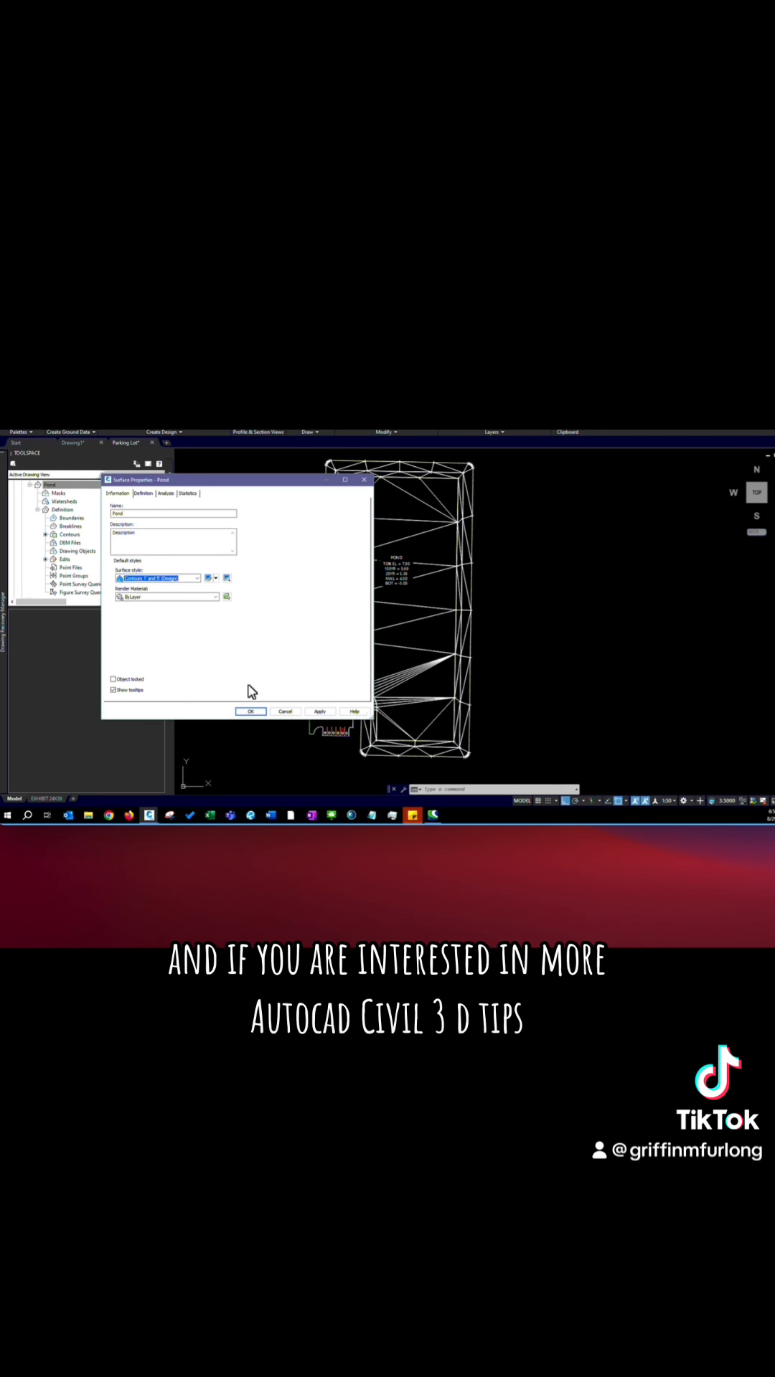
mouse_move(320, 712)
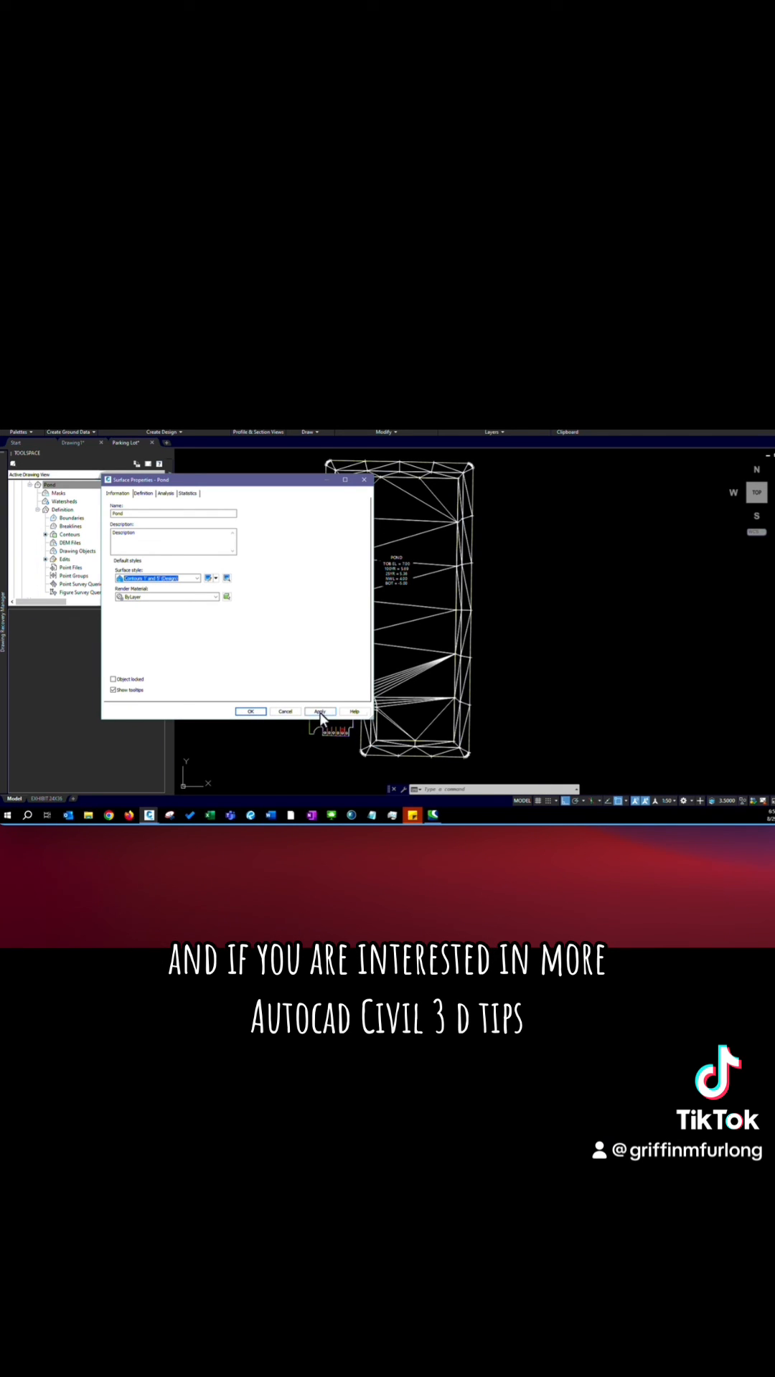